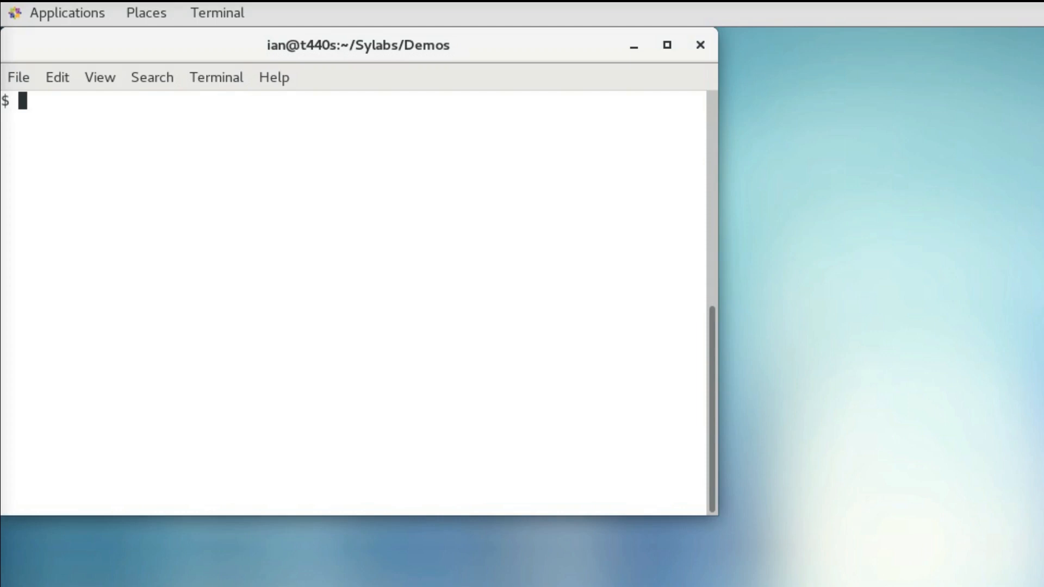
List the Demos folder with ls, showing only hello_world.py
text(ls)
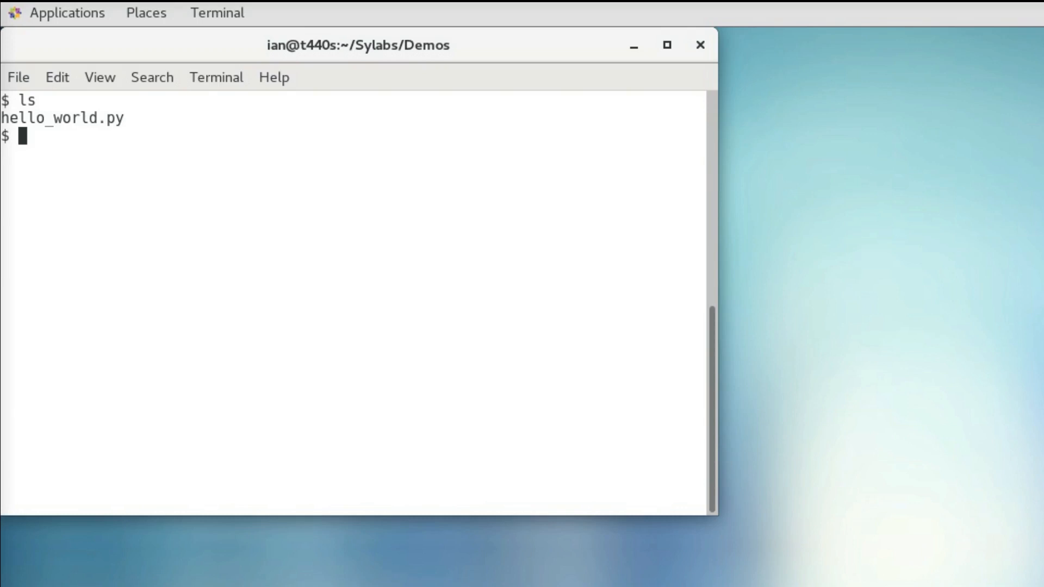
Build the ubuntu_s sandbox with 'sudo singularity build --sandbox ubuntu_s docker://ubuntu'
text(sudo singularity)
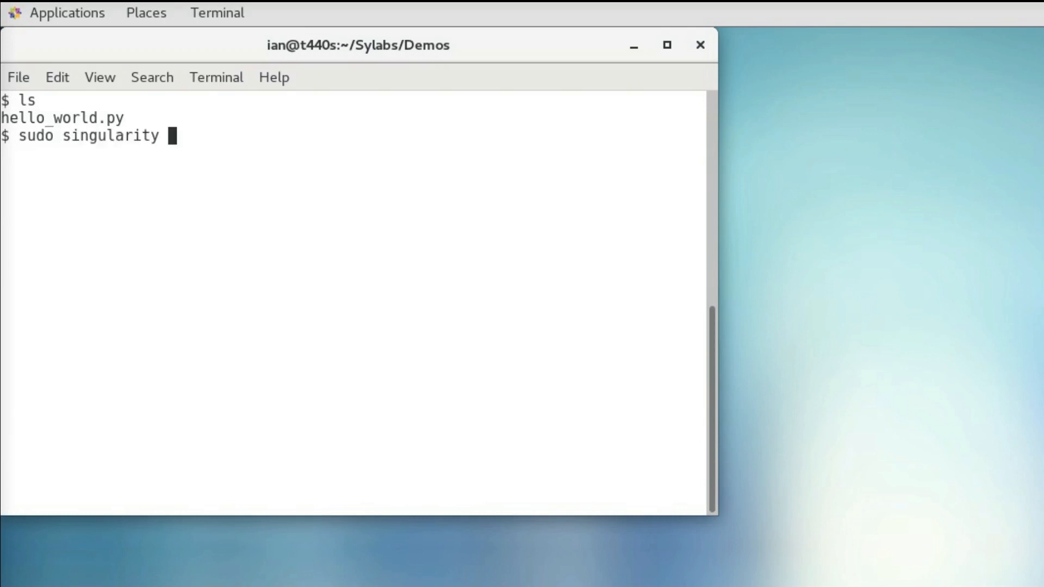
text(build --s)
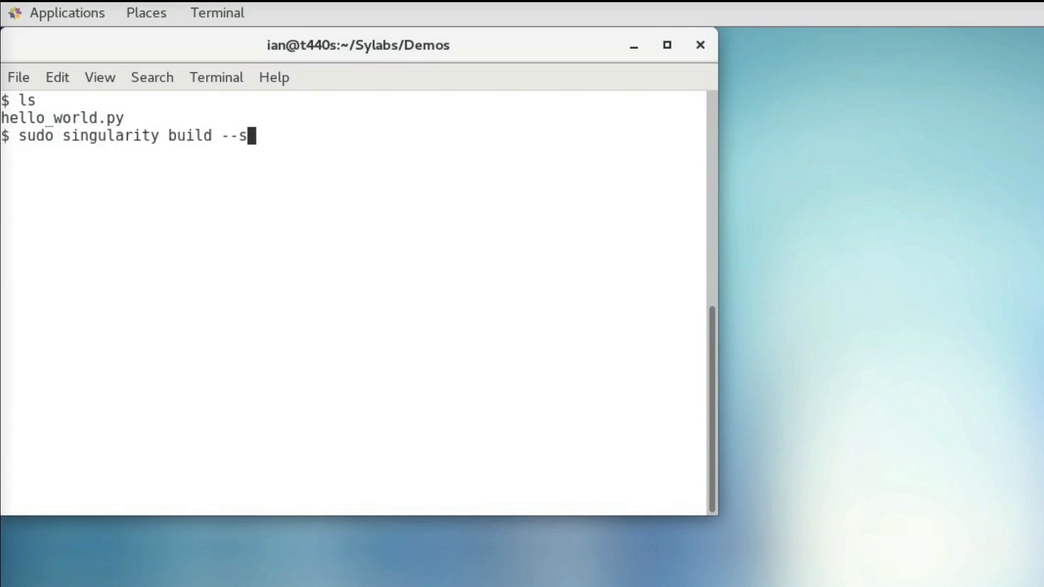
text(andbox)
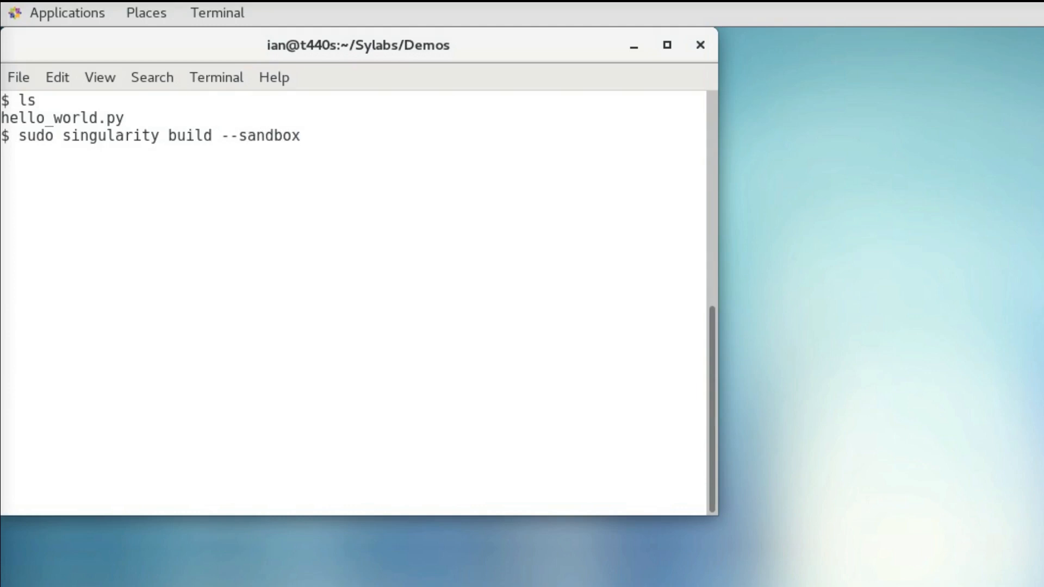
text(ubuntu_)
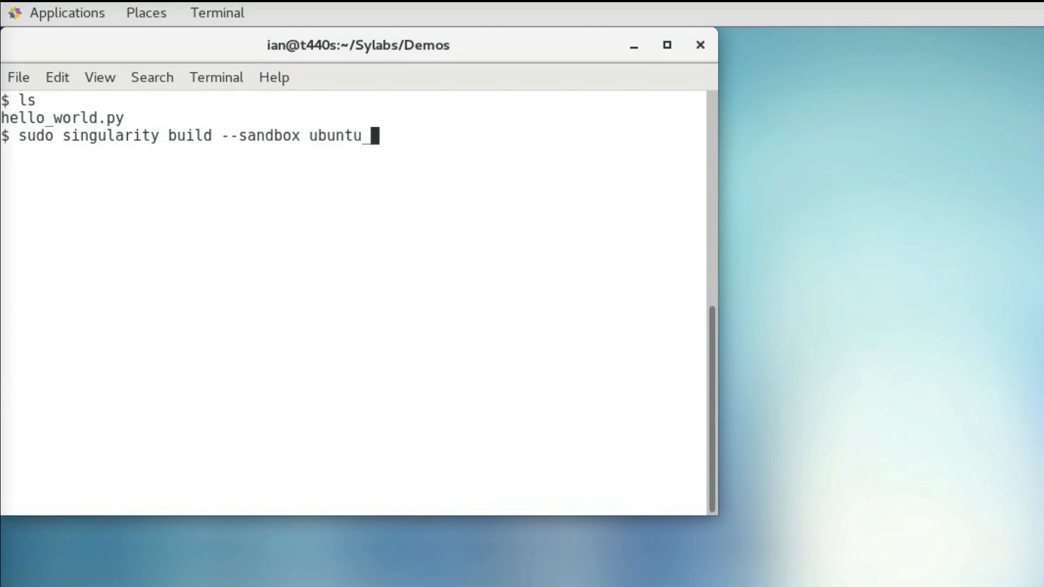
text(s)
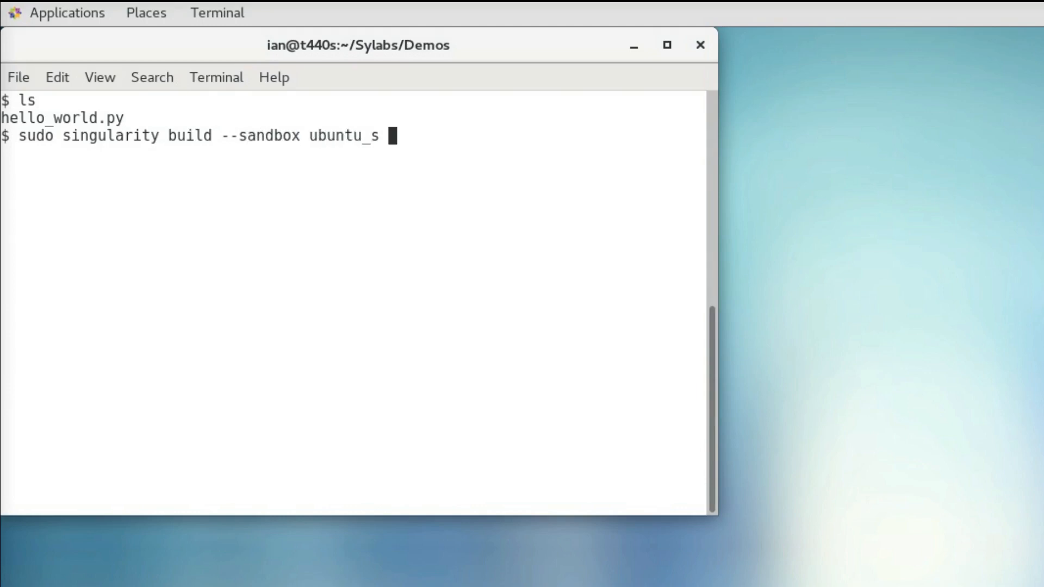
text(docke)
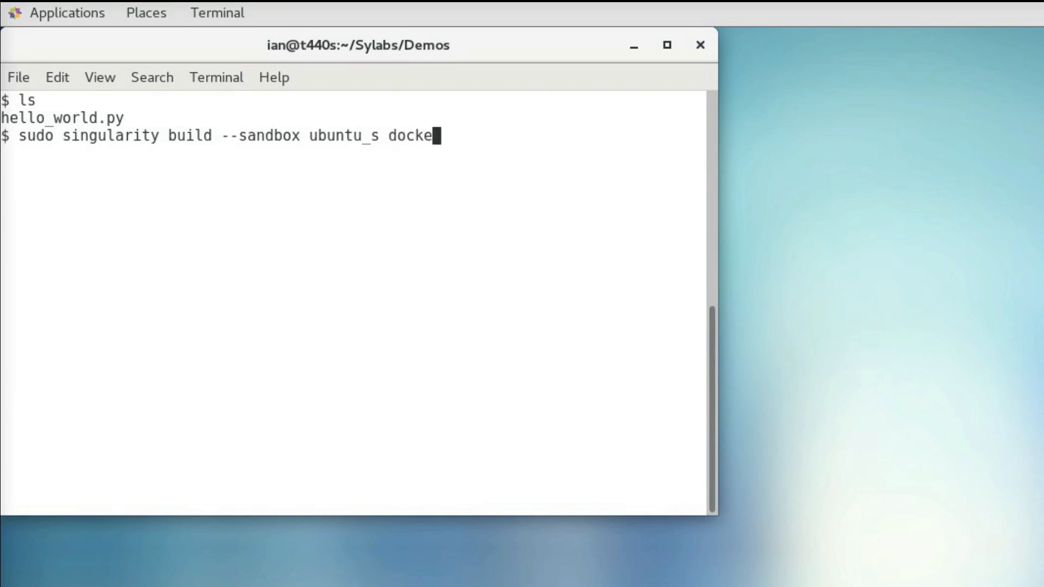
text(r://)
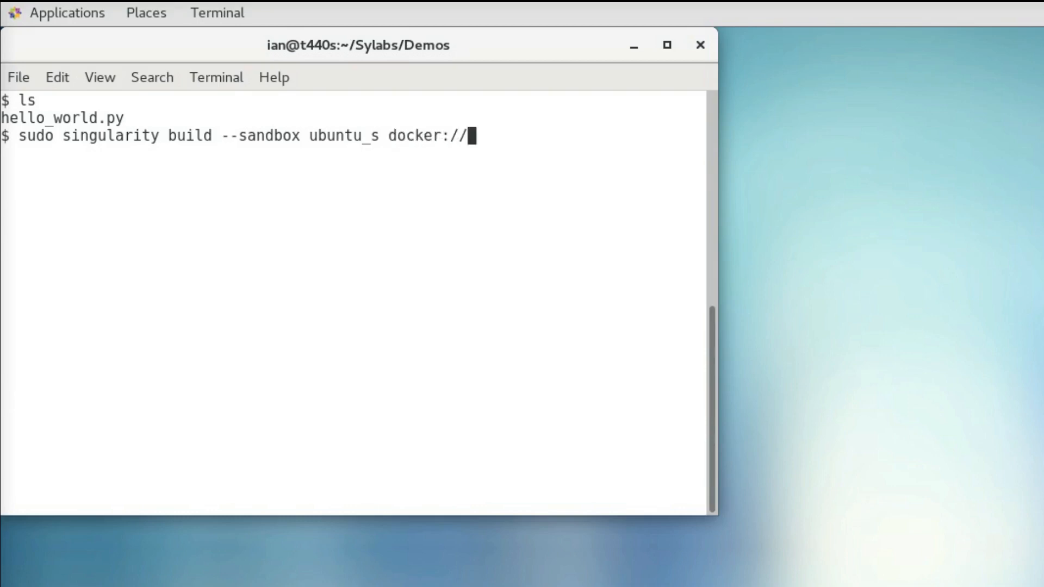
text(ubuntu)
text(vim)
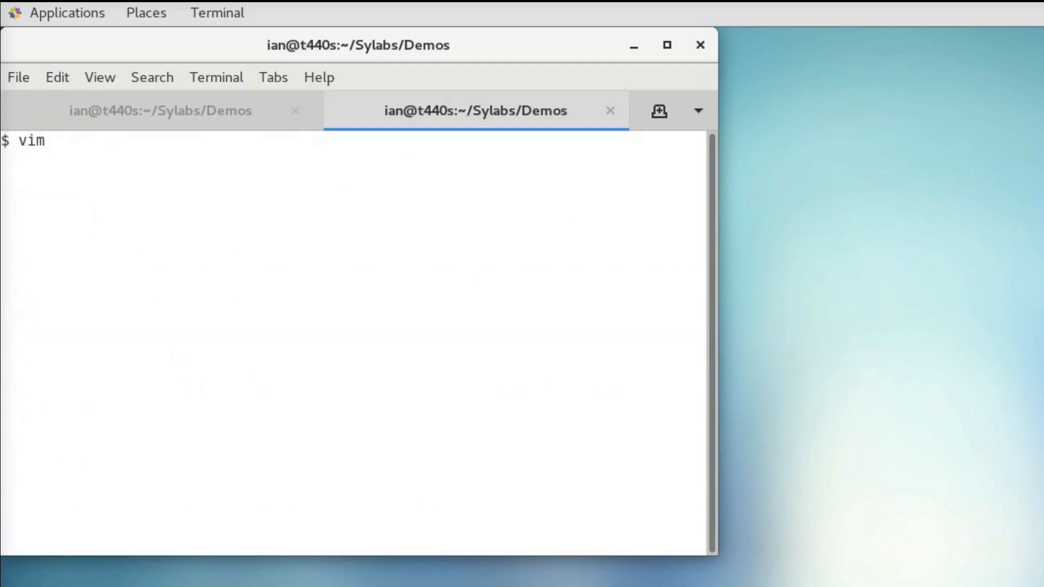
Open a new Singularity.recipe file in vim
text(Singuu)
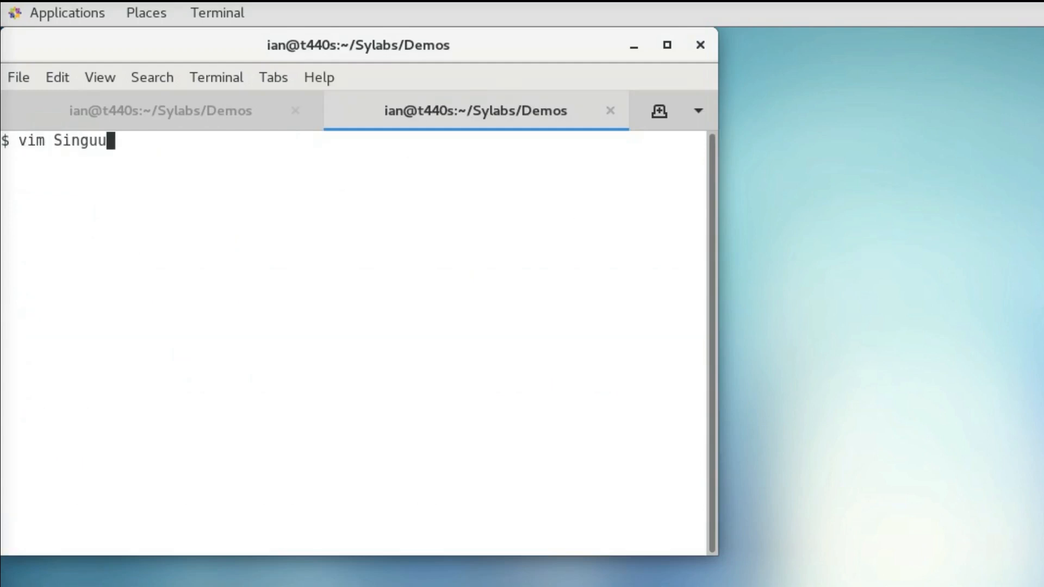
text(larity.r)
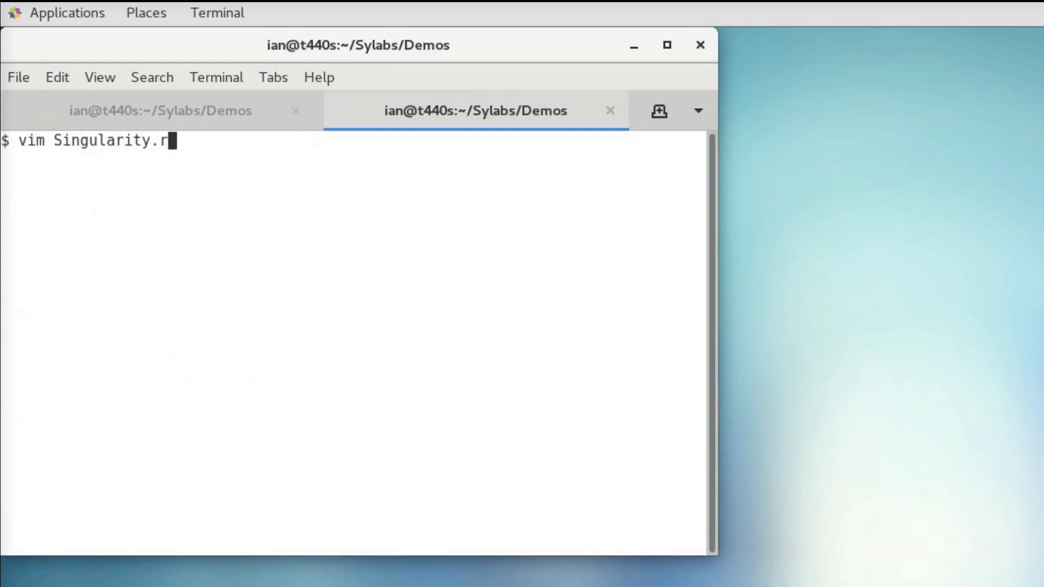
key(Return)
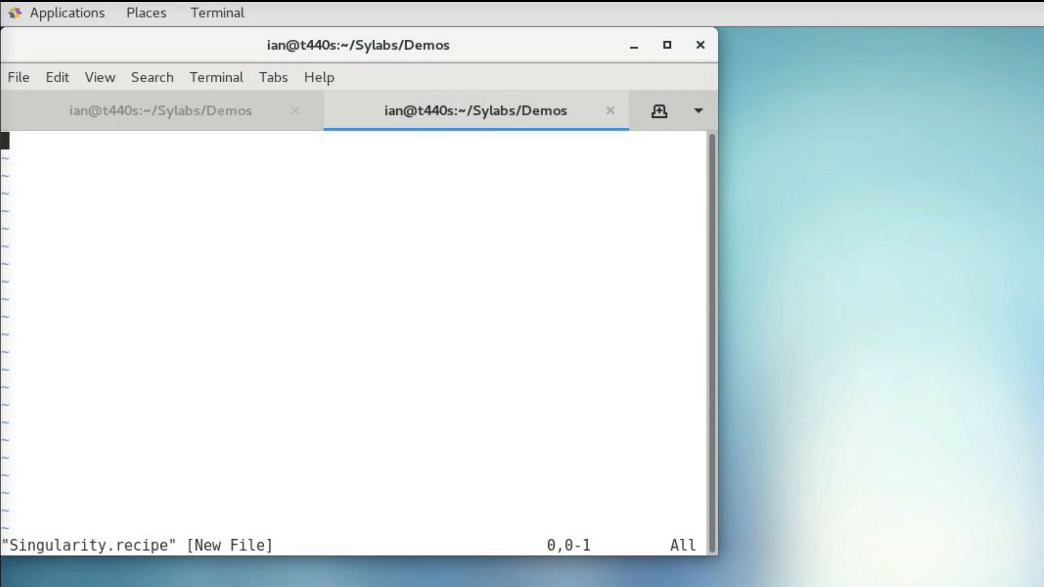
Write the 'Bootstrap: docker' and 'From: ubuntu:18.04' header lines into the recipe
text(Bootst)
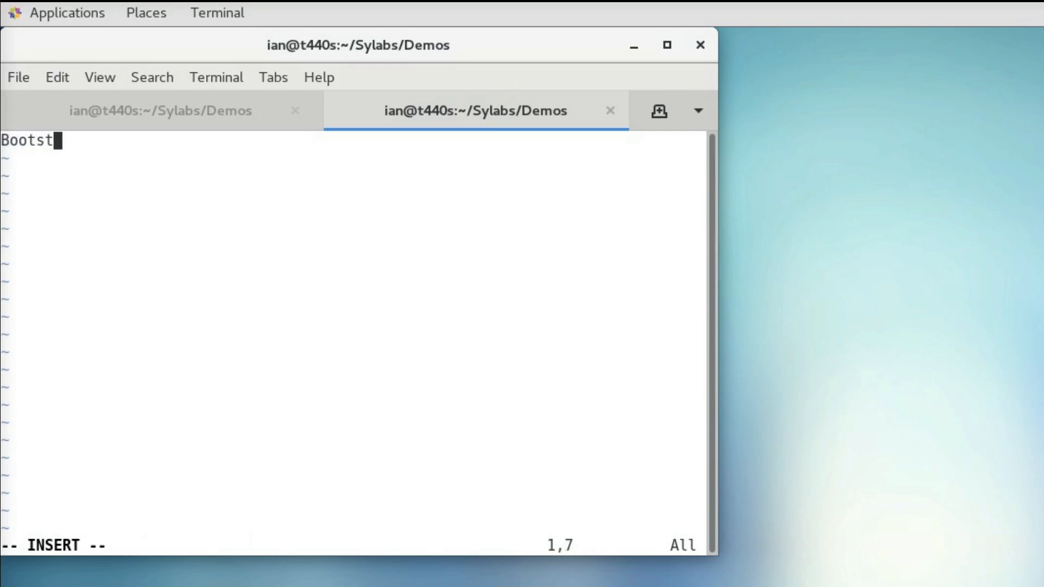
text(rap)
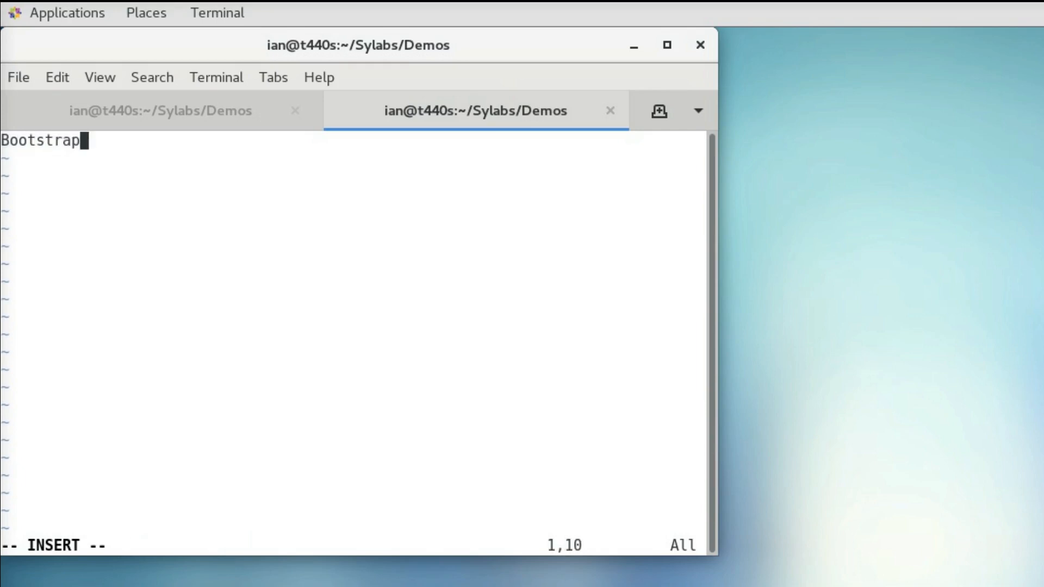
text(: docker)
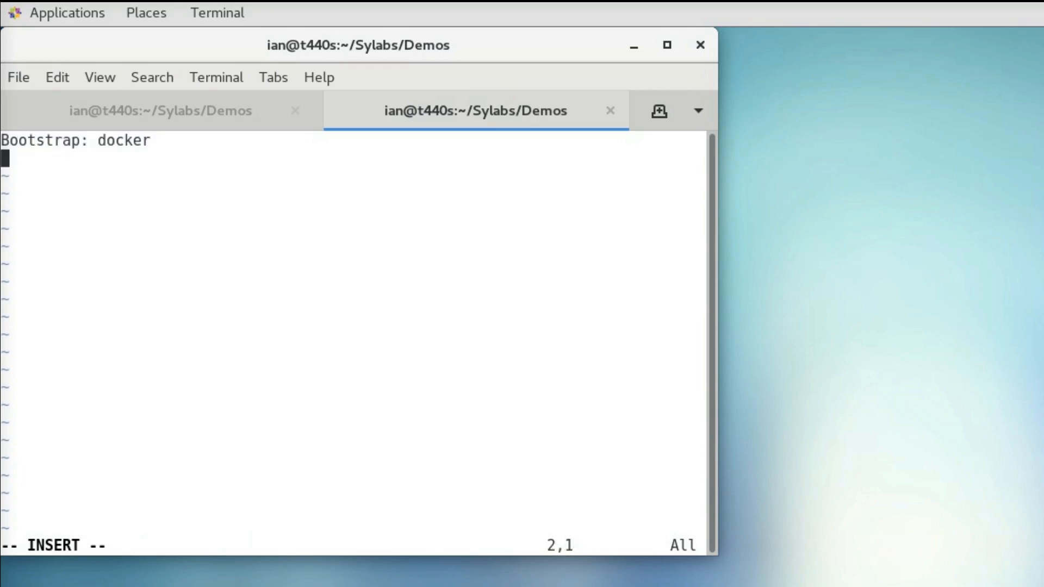
text(From:)
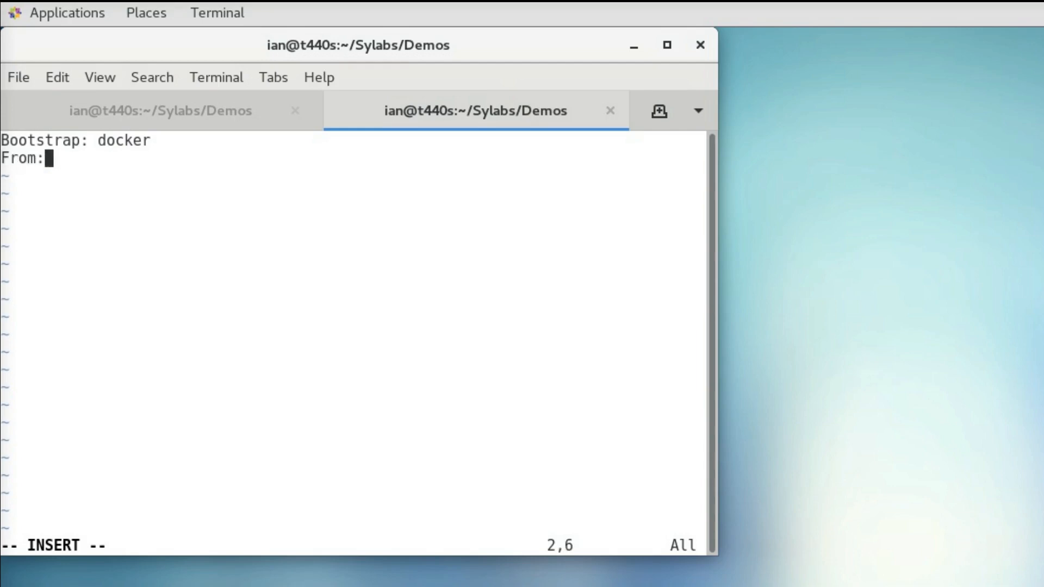
text(ubunut)
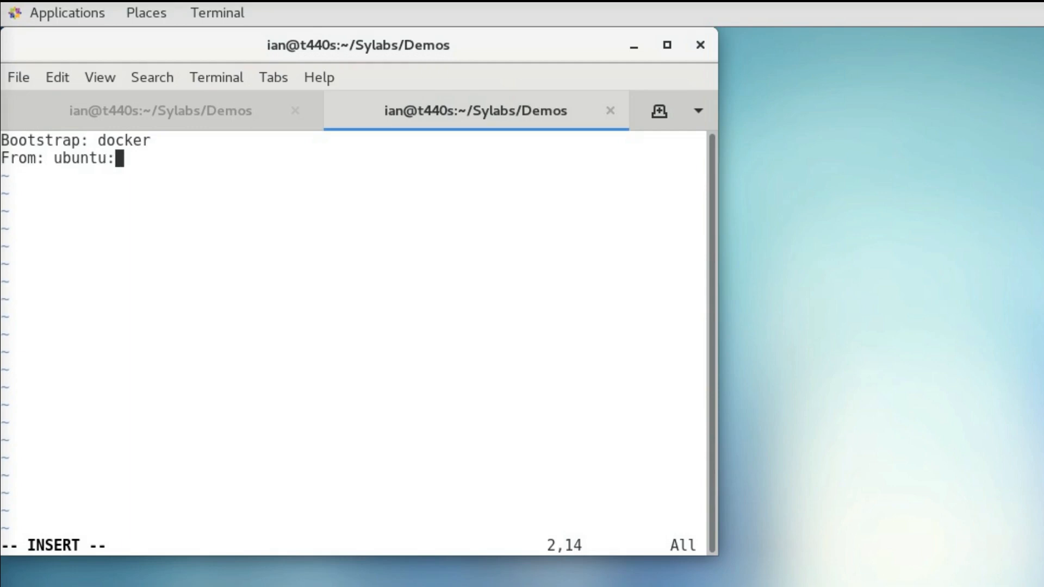
text(18/)
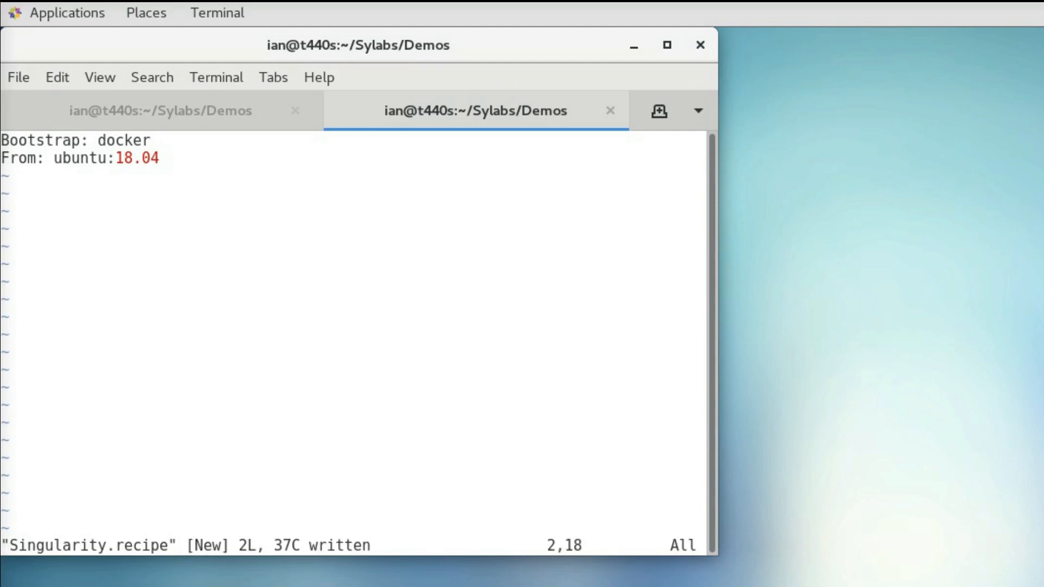
click(159, 110)
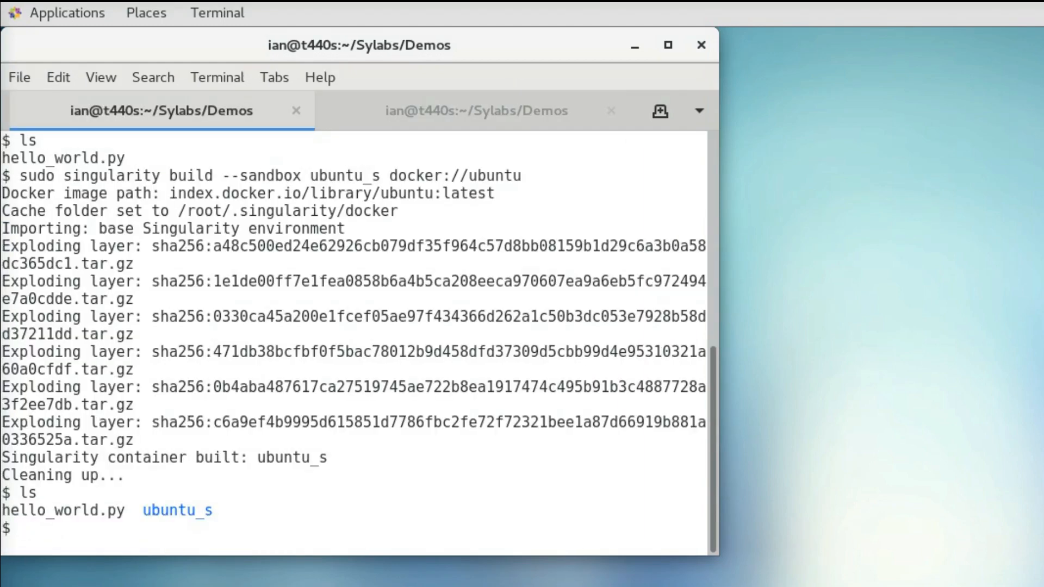
Run 'singularity exec ubuntu_s python hello_world.py', which fails with python not found
text(singularity e)
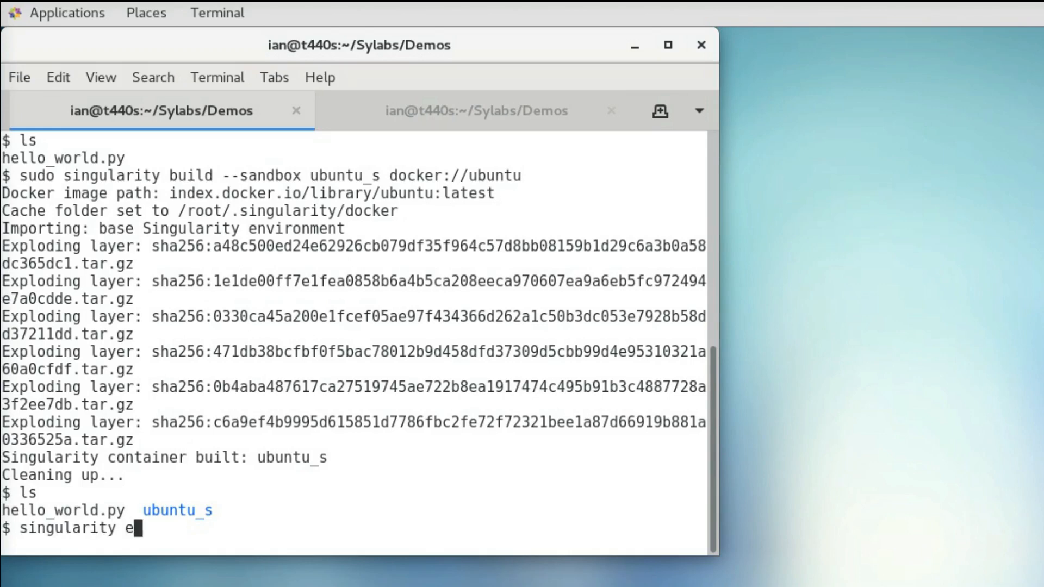
text(xec u)
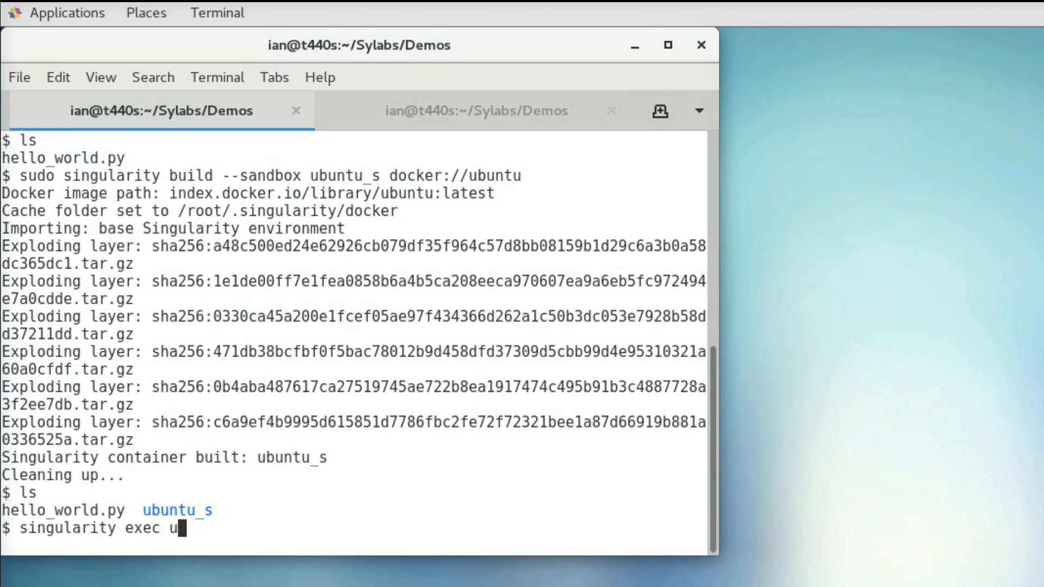
text(buntu_s)
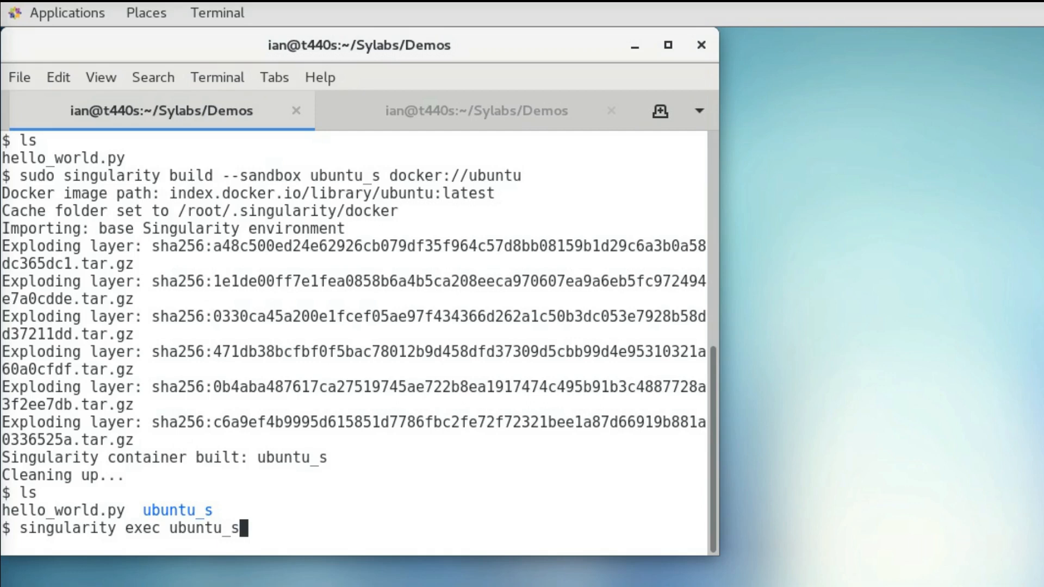
text(pyth)
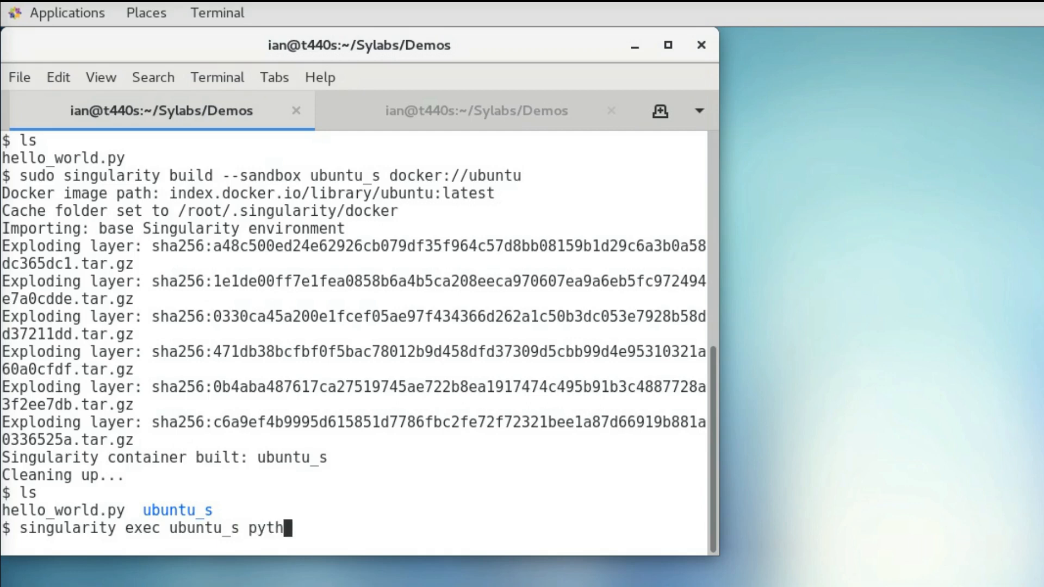
text(on hello_world.py)
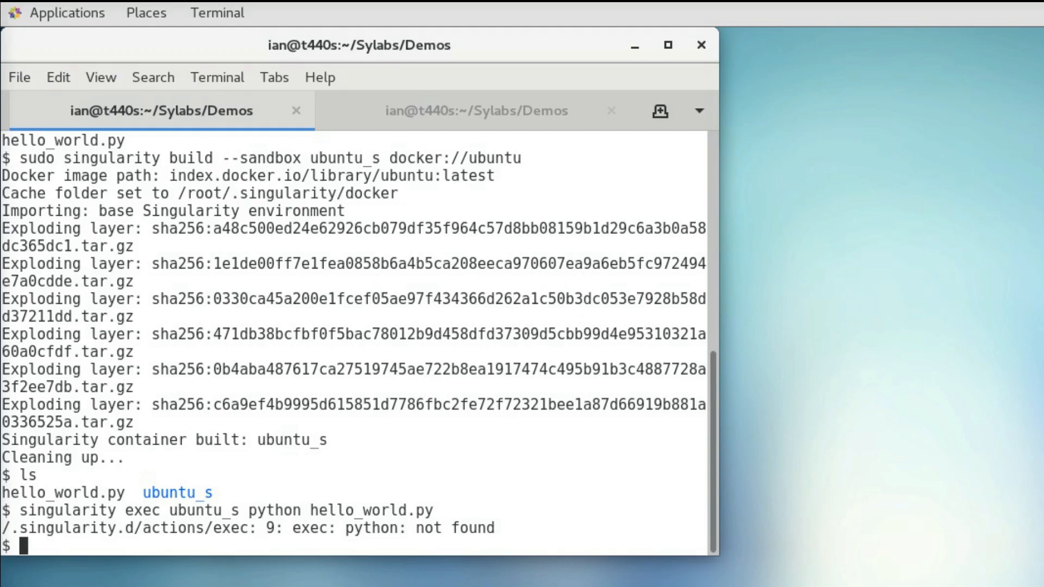
text(sudo)
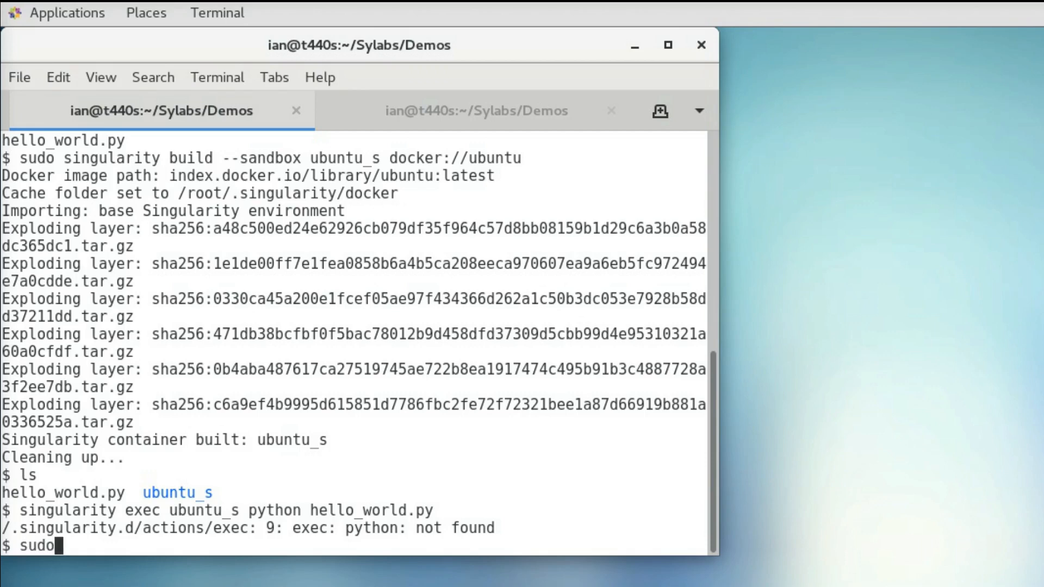
Open a root shell with 'sudo singularity shell --writable ubuntu_s'
text(singularity shell)
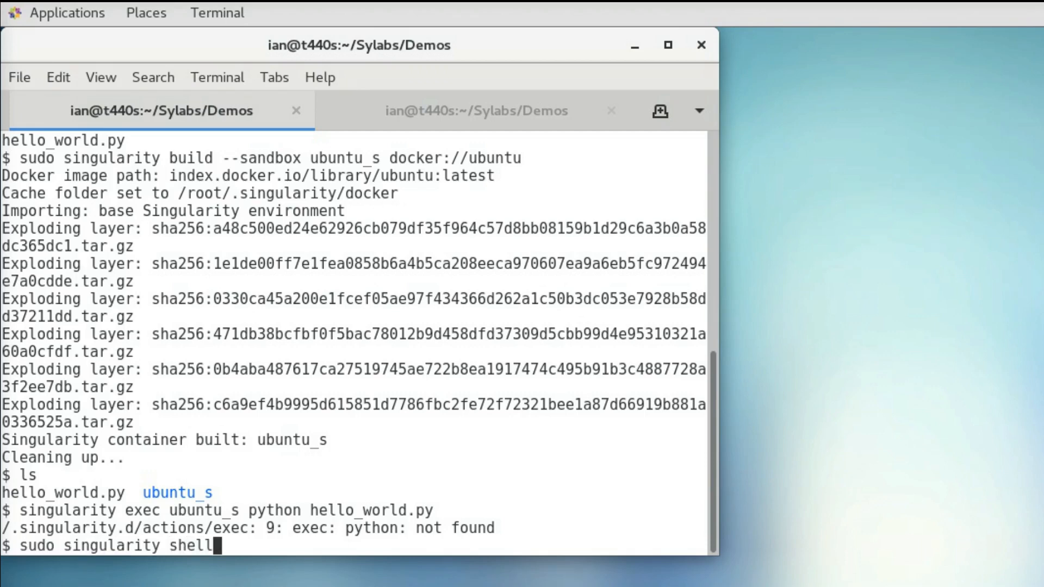
text(--wri)
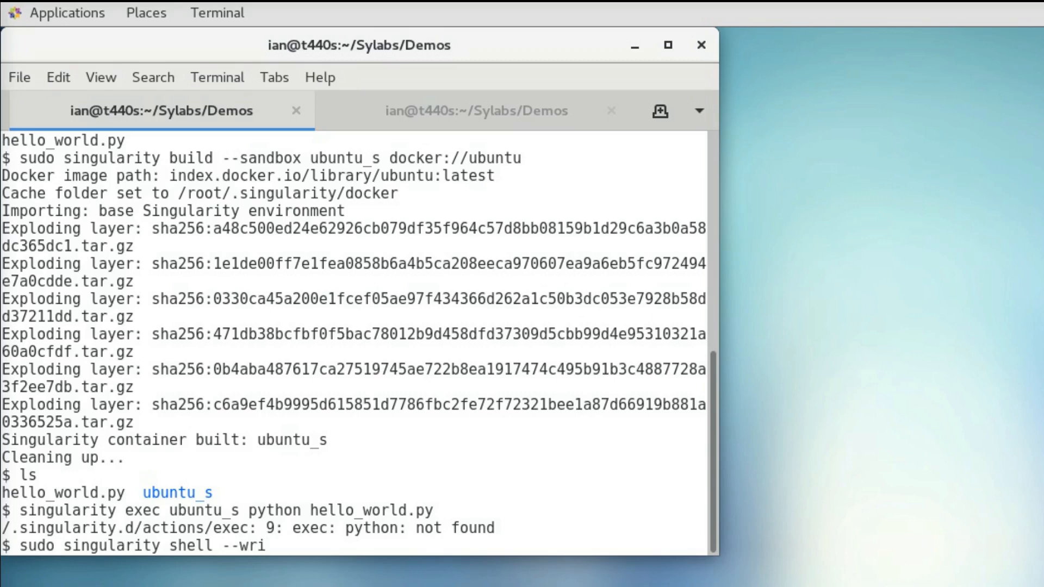
text(ta)
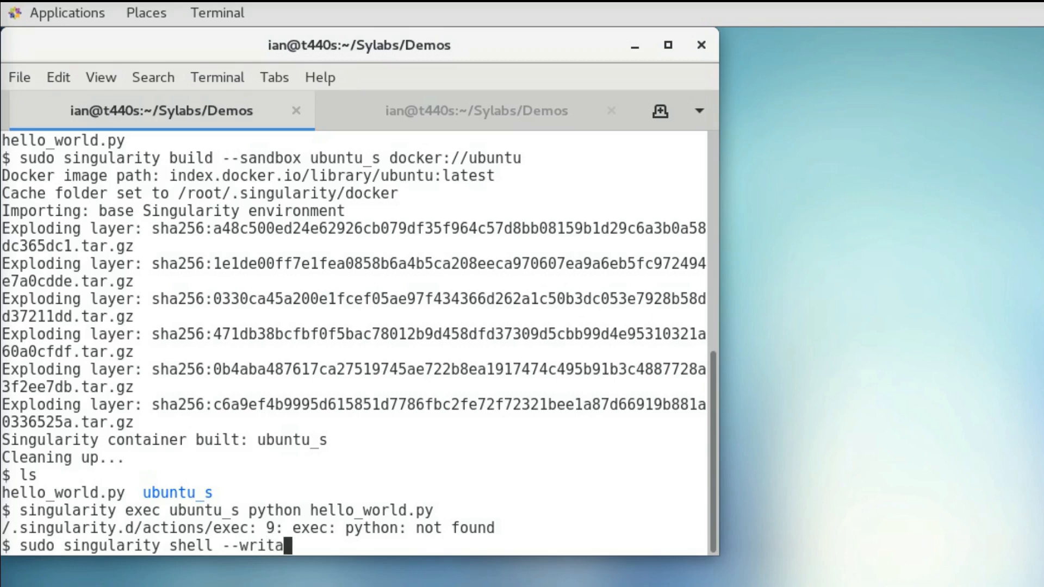
text(ble ubuntu_s)
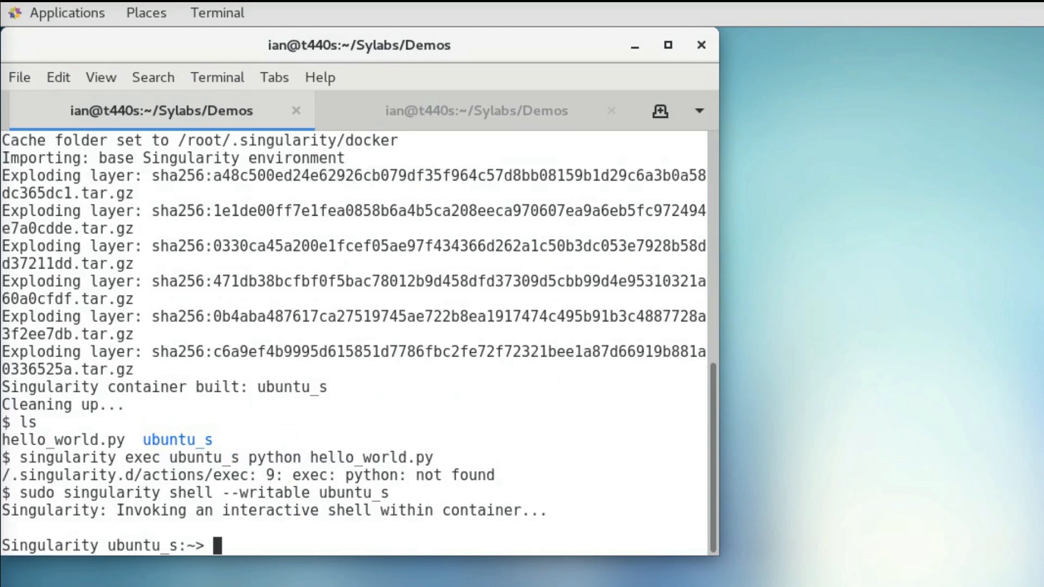
In the container shell, run 'apt-get -y update' and 'apt-get -y install python'
text(apt-get -)
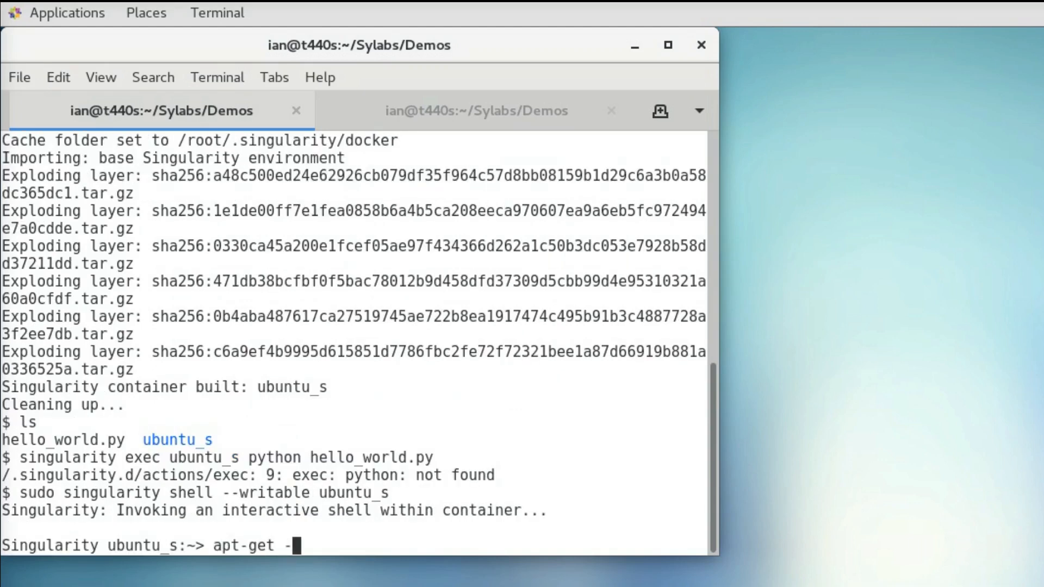
text(y install python)
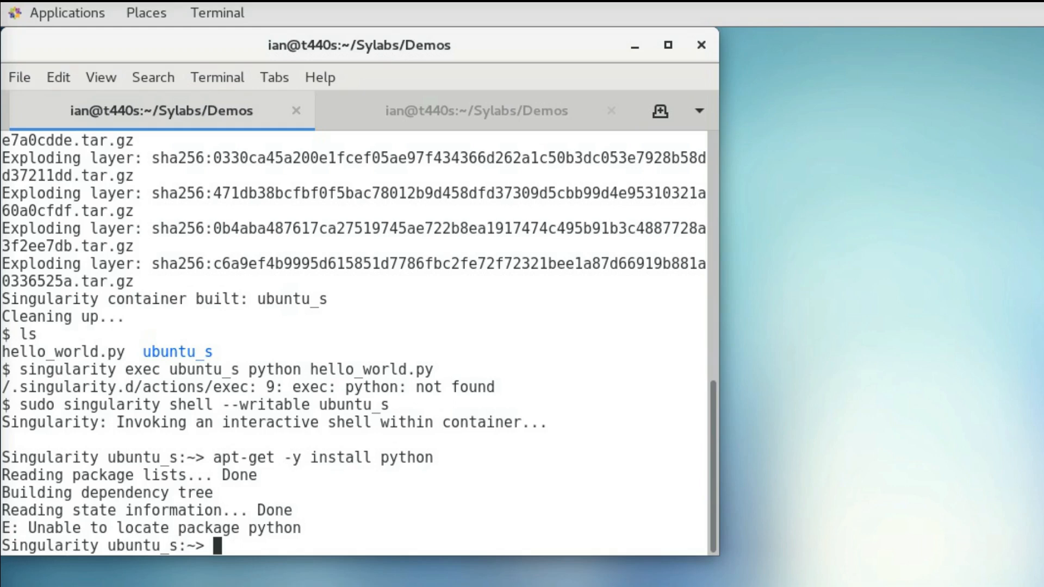
text(apt-g)
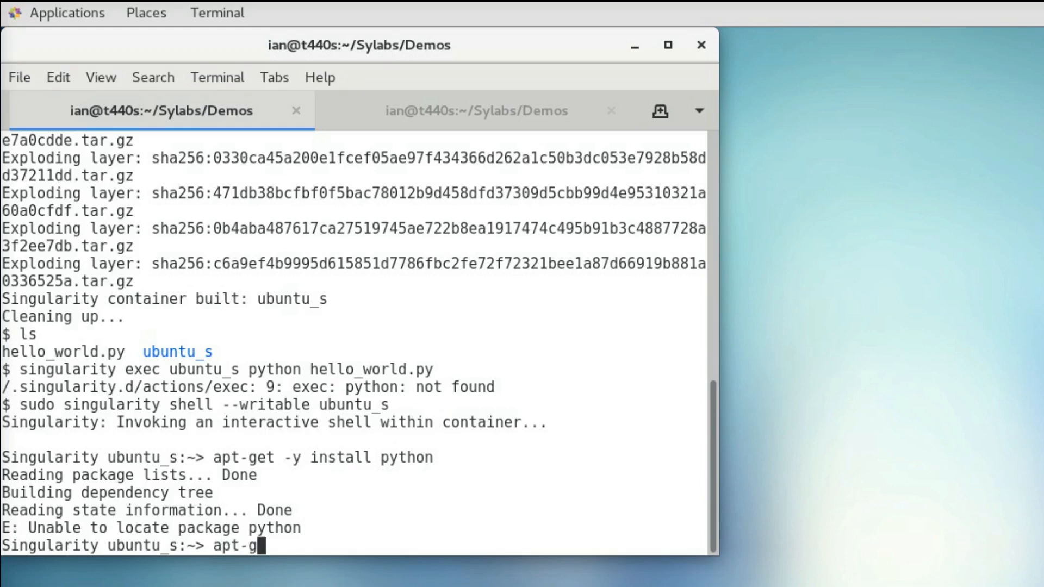
text(et -y update)
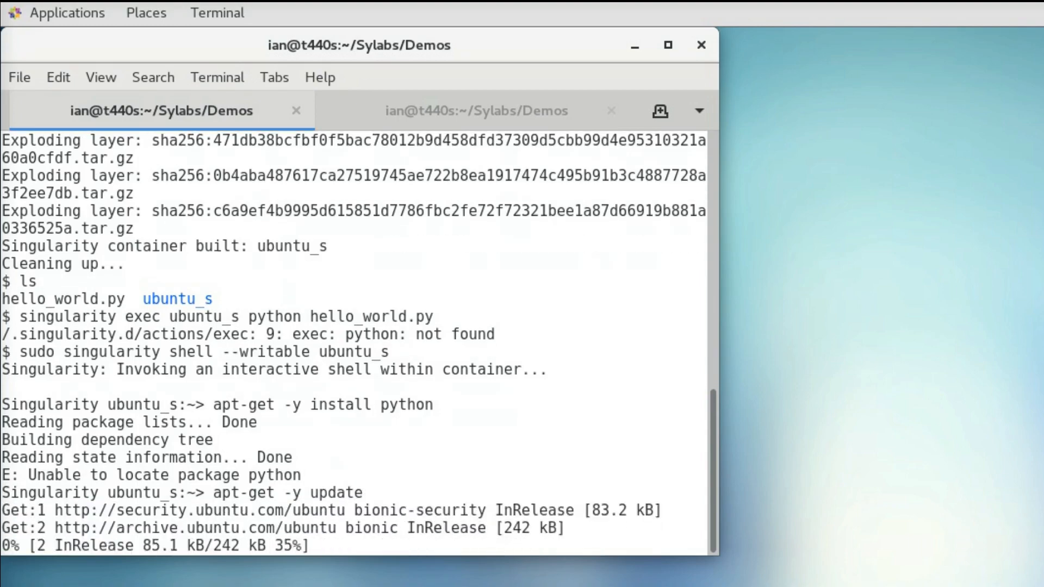
scroll(down, 3)
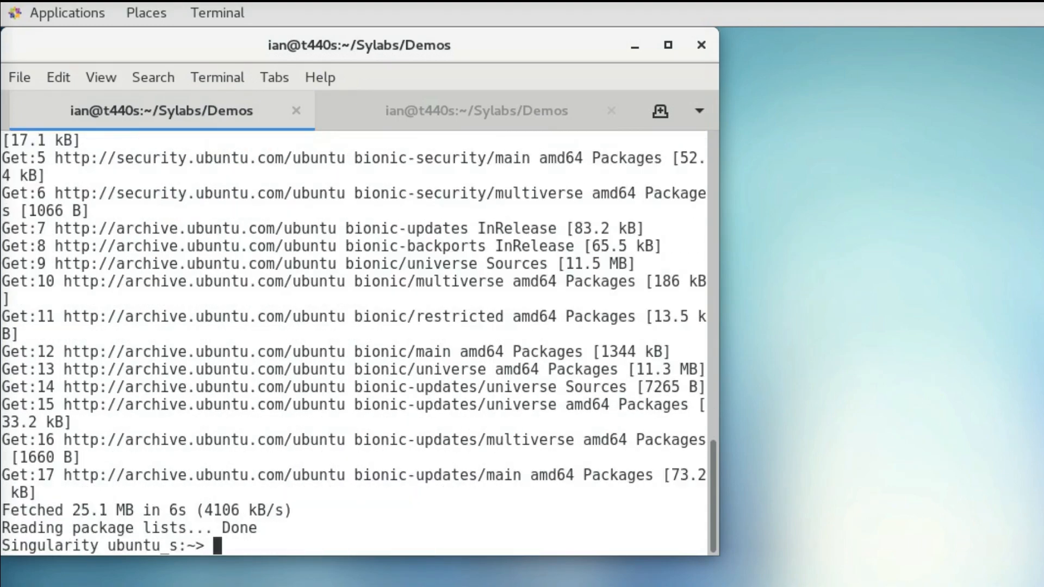
text(apt-get -y install python)
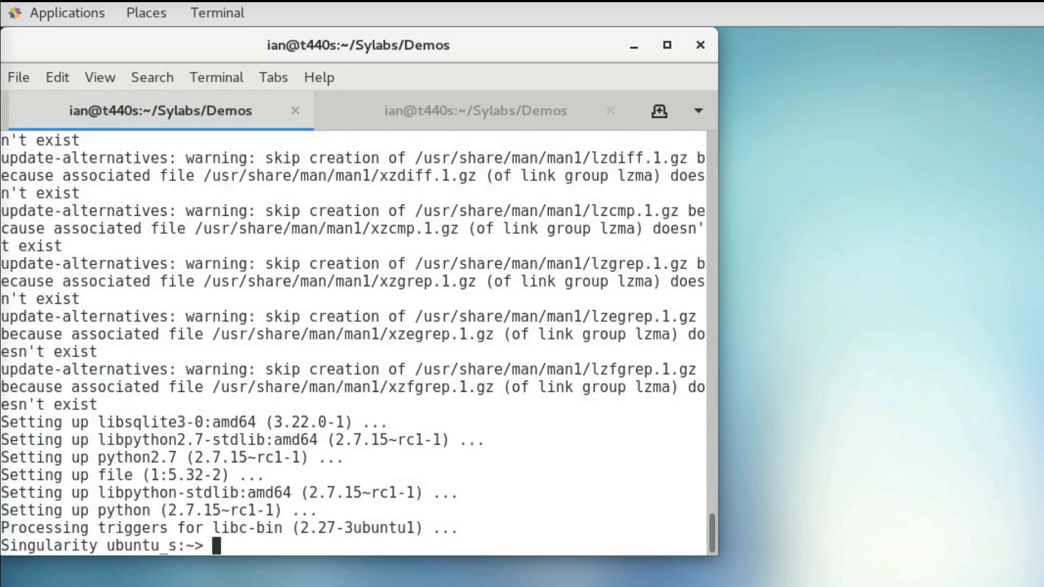
click(474, 110)
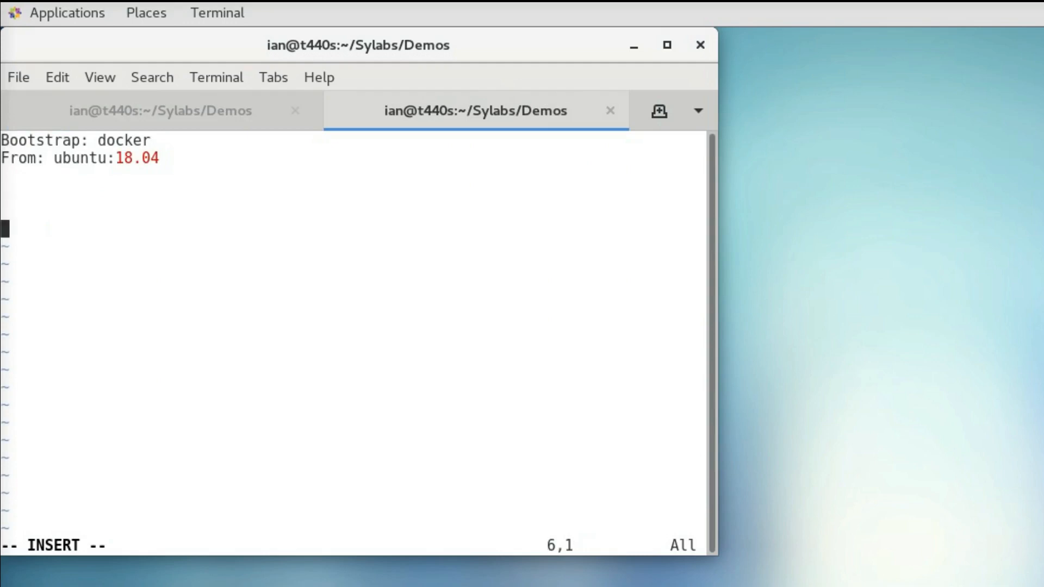
Add a %post section with 'apt-get -y update' and 'apt-get -y install python' to the recipe
text(%)
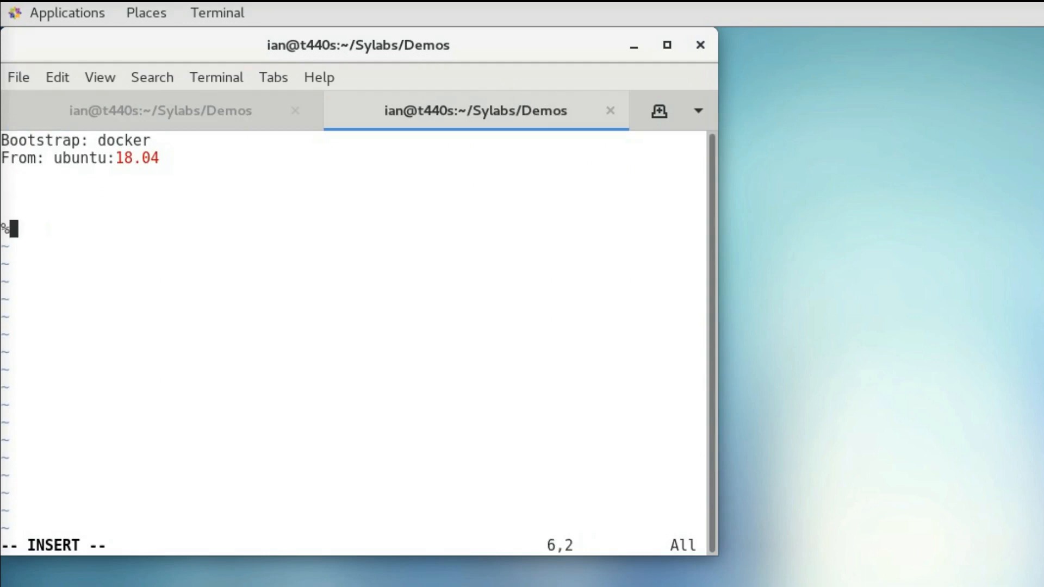
text(post)
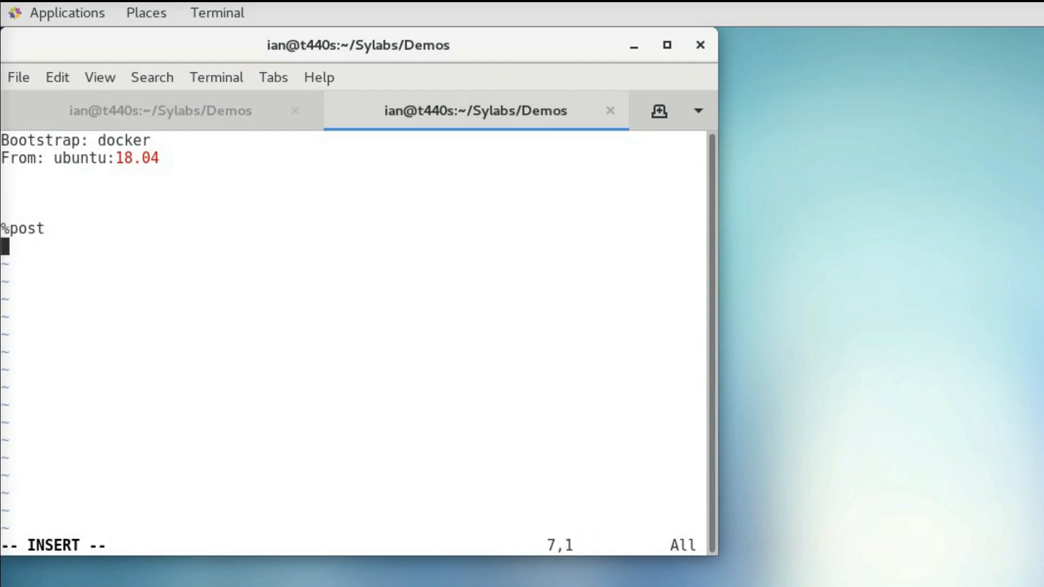
text(apt-get)
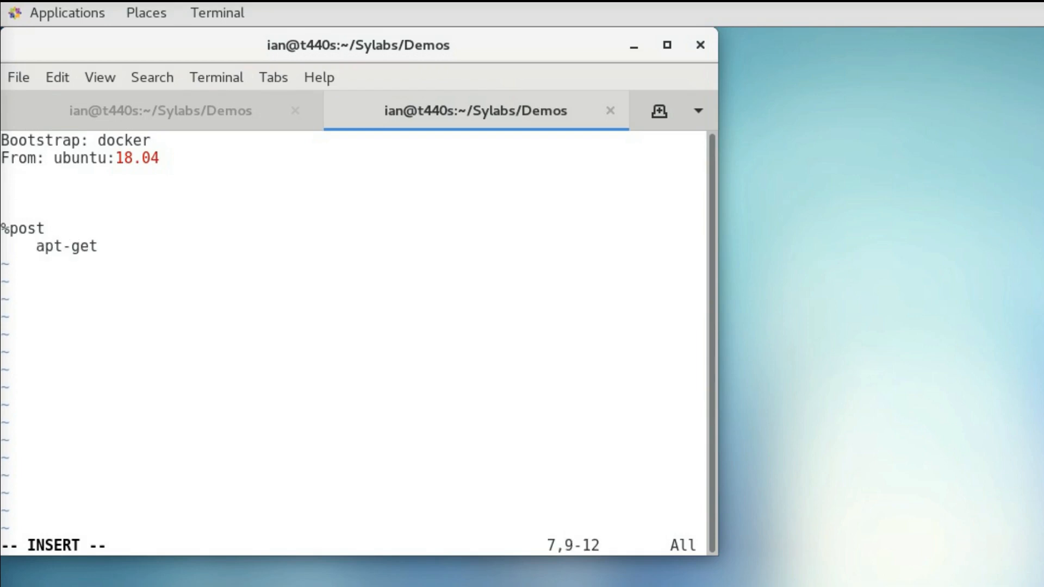
text(-y)
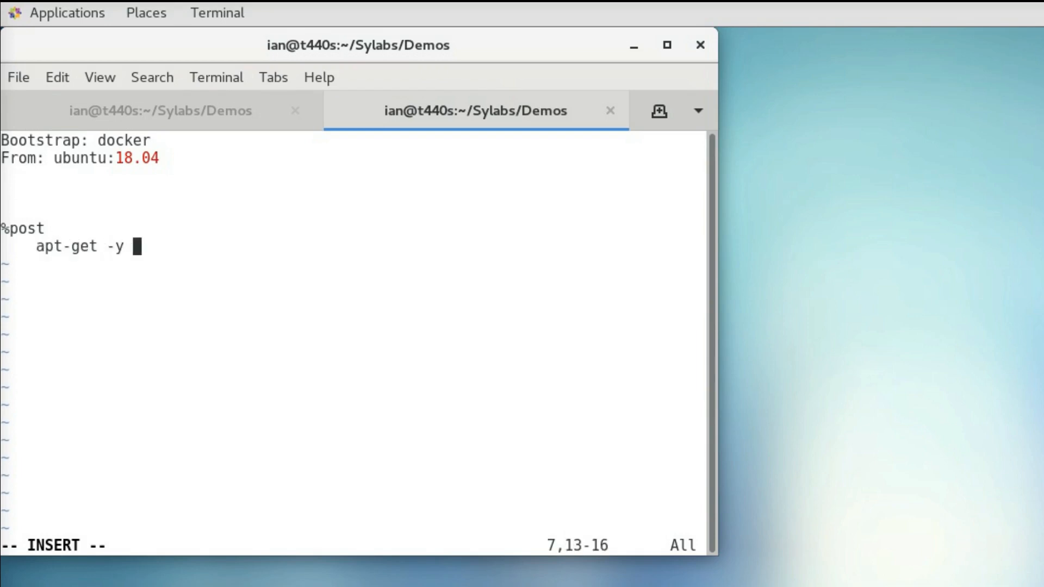
text(update)
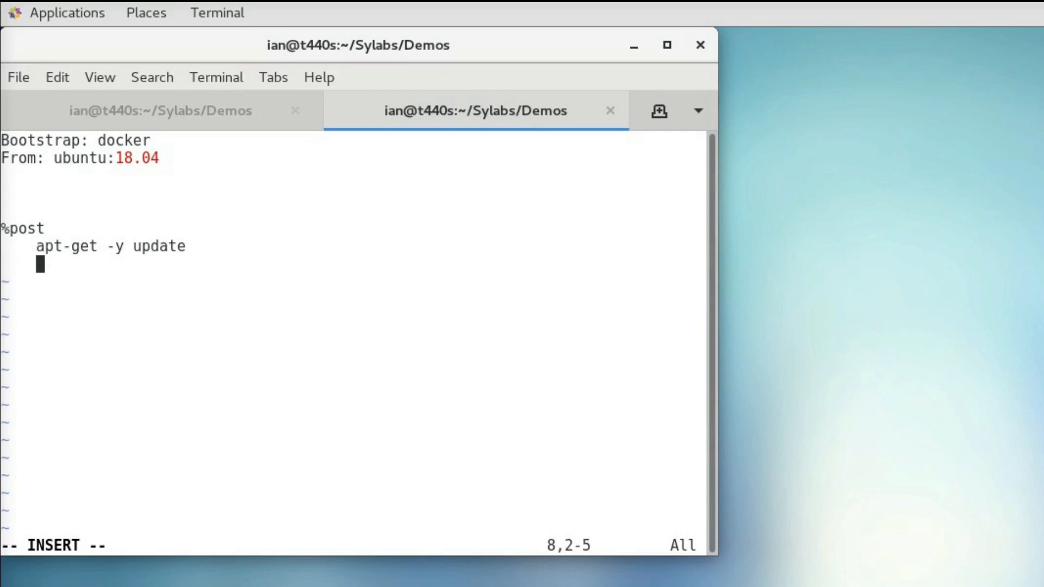
text(apt-)
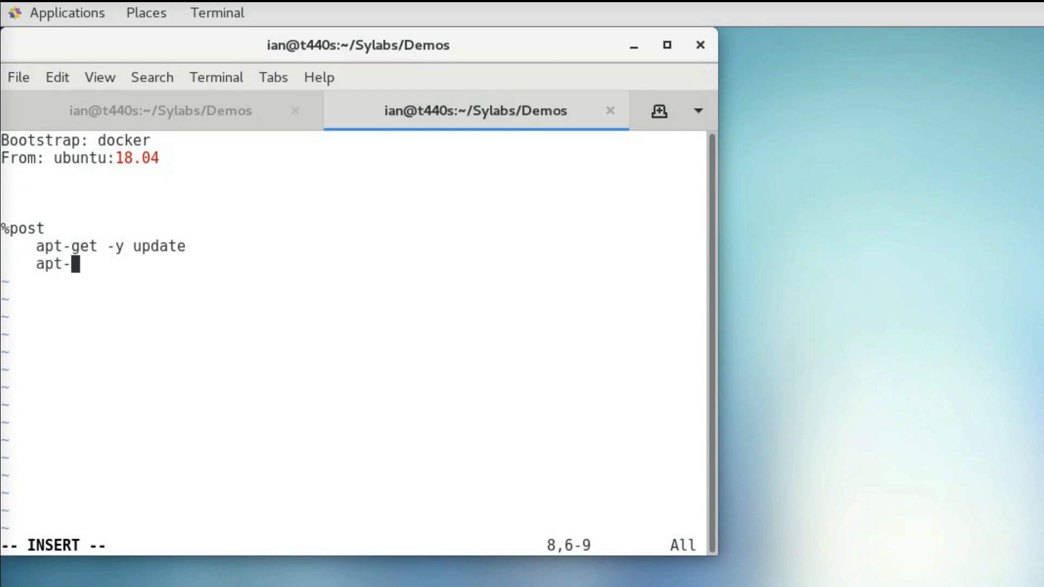
text(get -y)
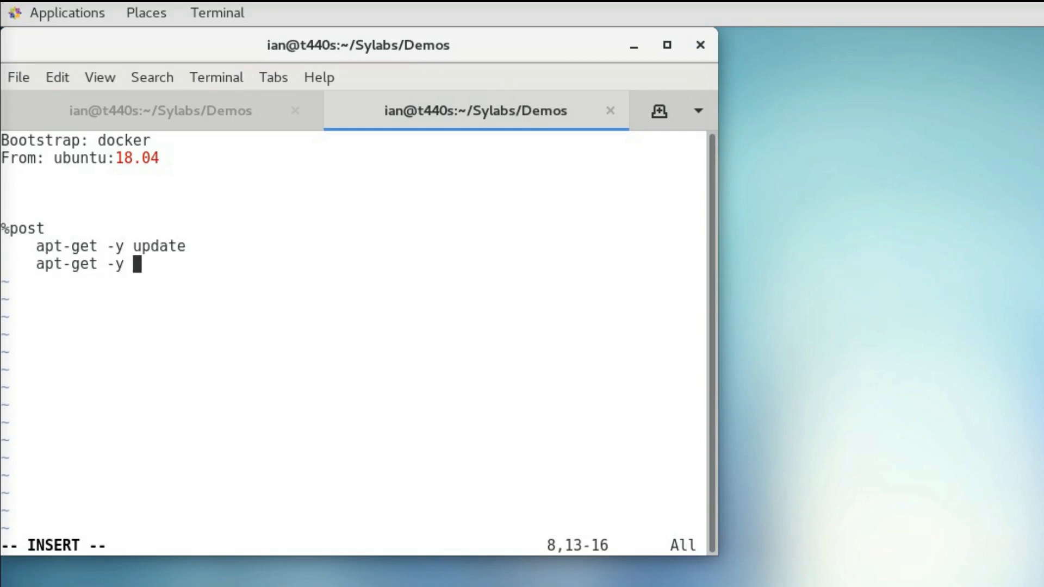
text(install python)
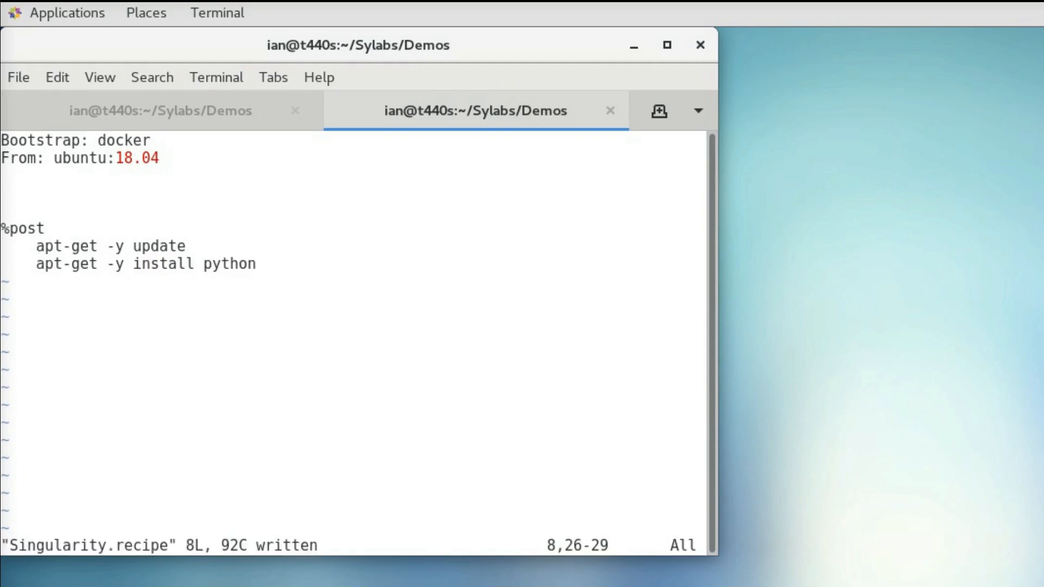
click(160, 111)
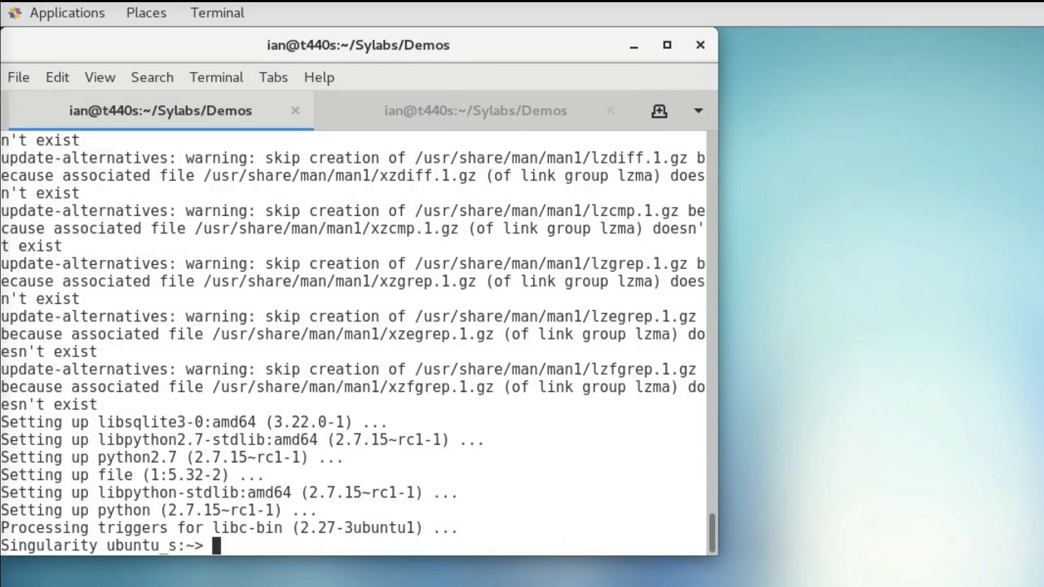
Exit the container and run 'singularity exec ubuntu_s python hello_world.py'
text(exit)
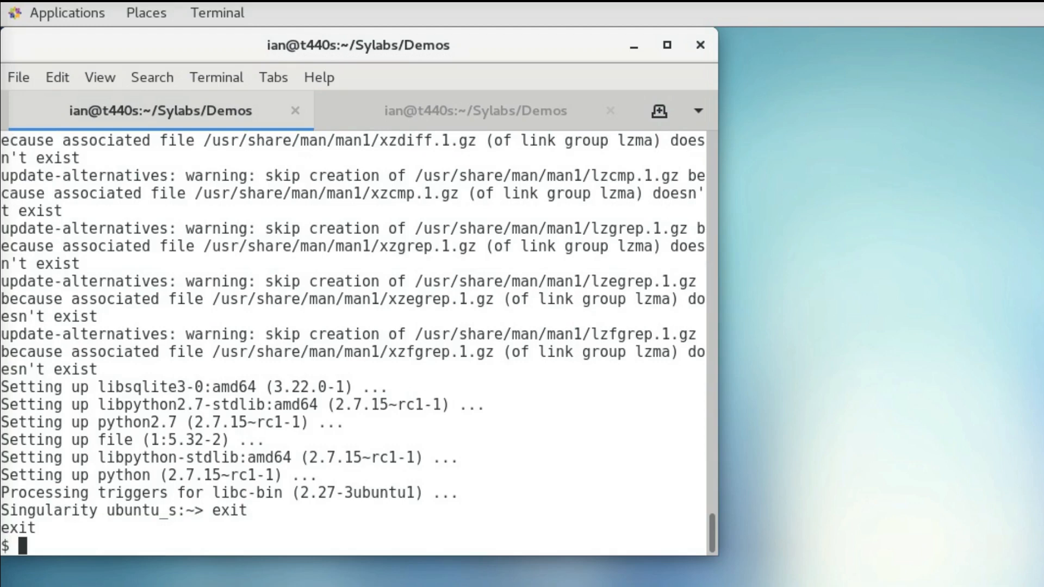
text(sing)
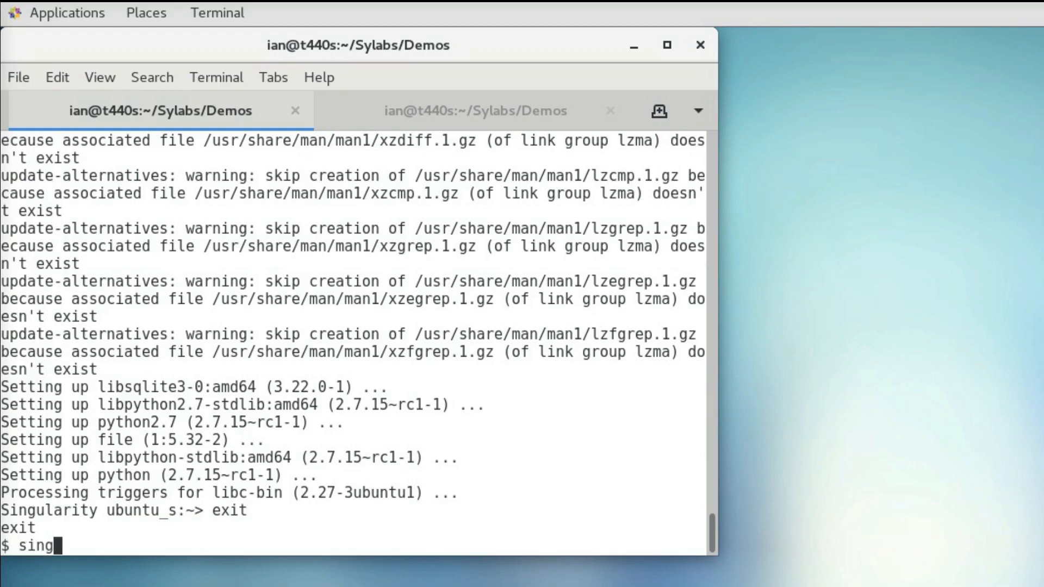
text(ularity exec)
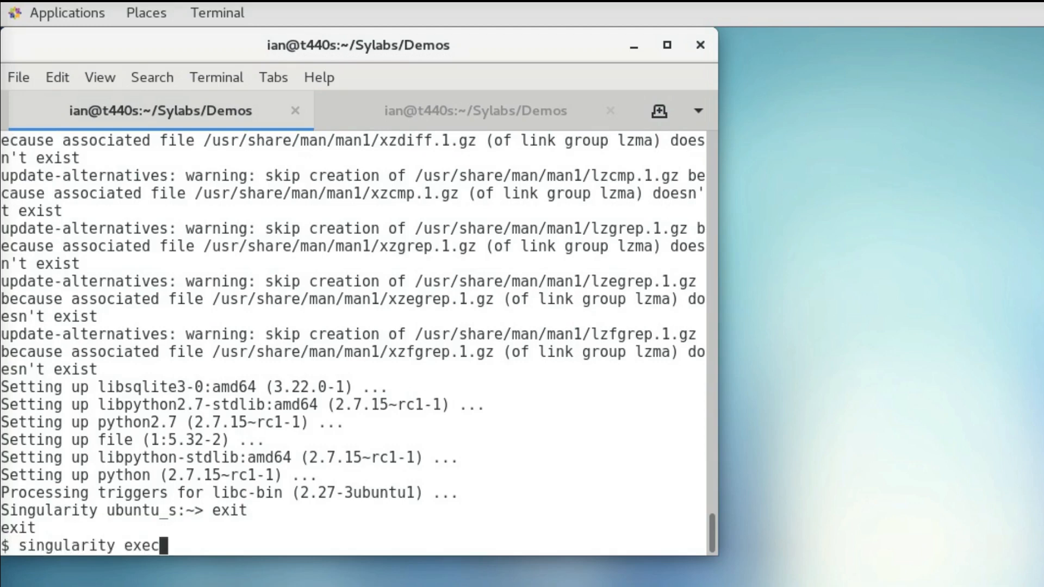
text(ubuntu_s/ python h)
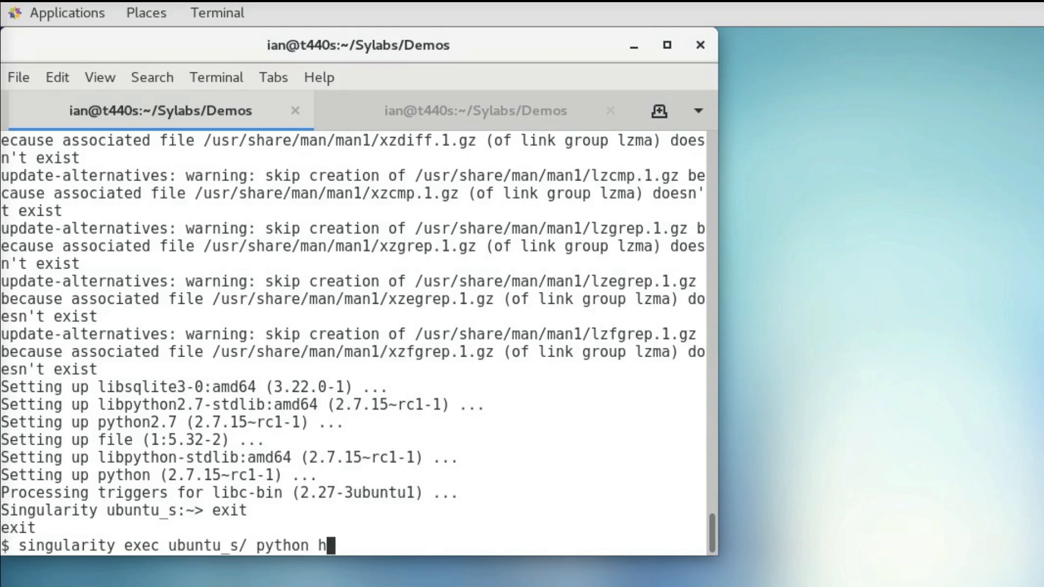
text(ello_world.py)
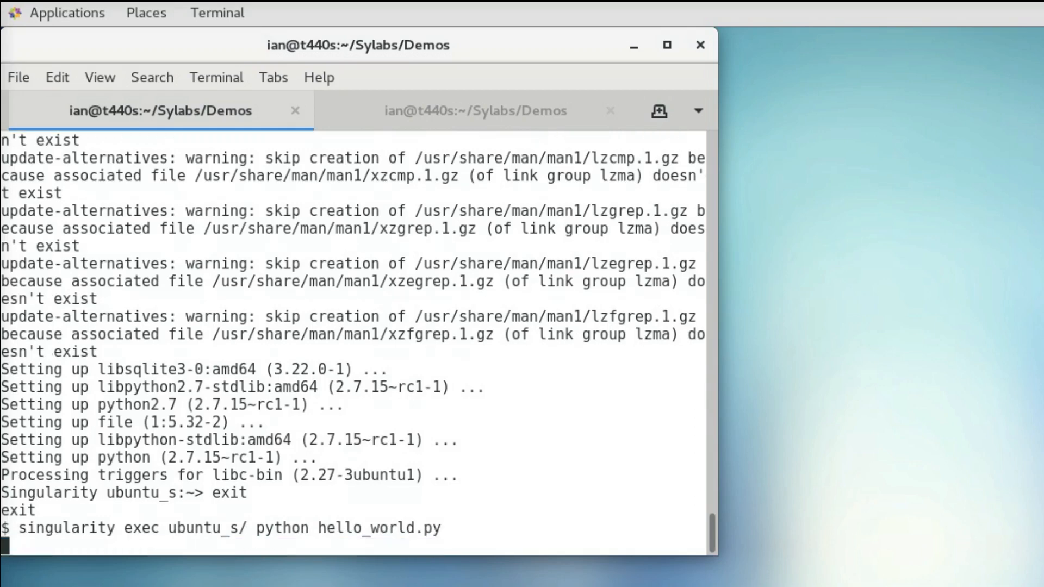
key(Return)
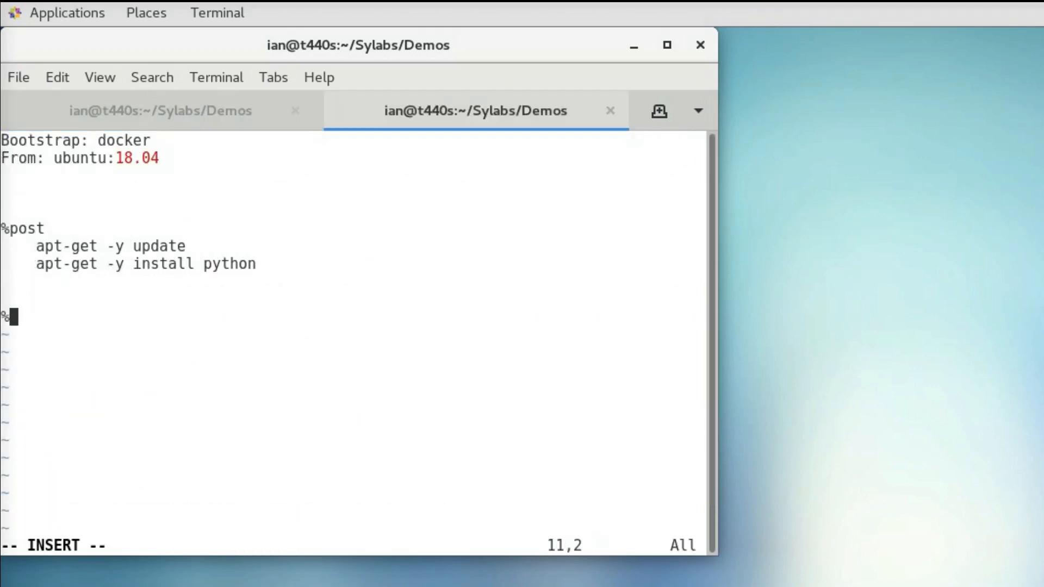
Add a %files section copying 'hello_world.py /' to the recipe
text(files)
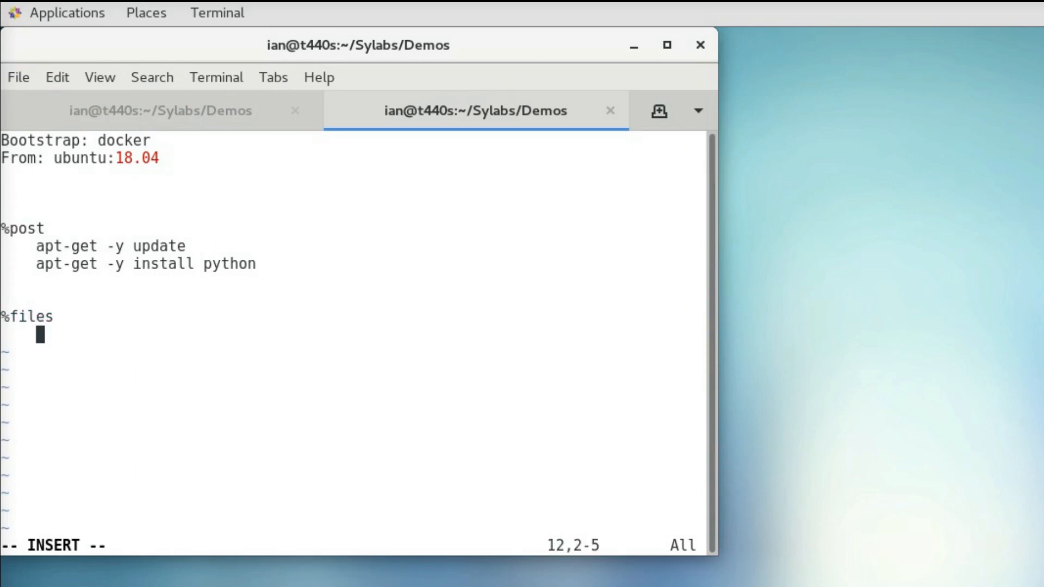
text(hell)
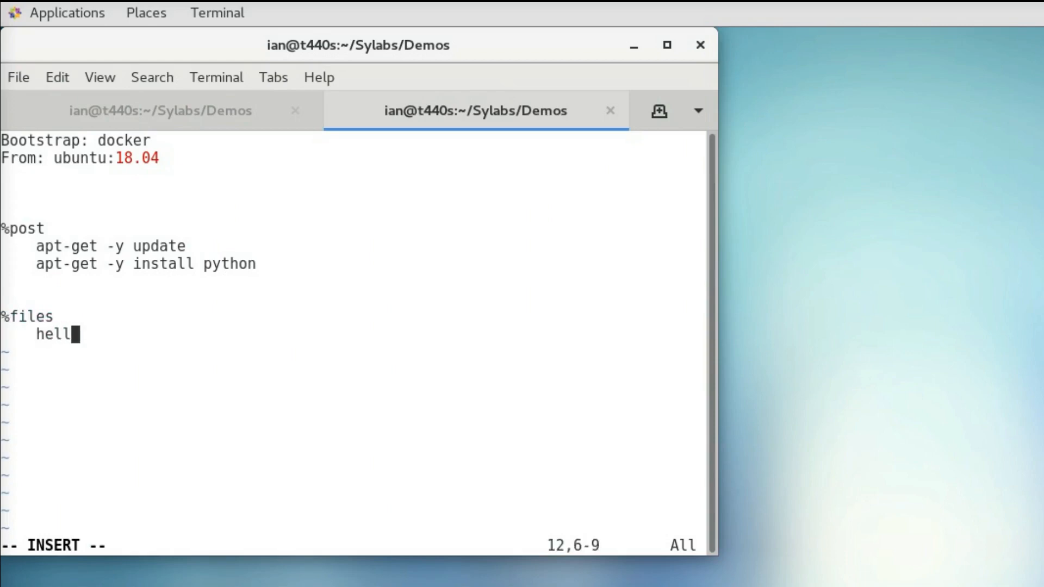
text(o_world)
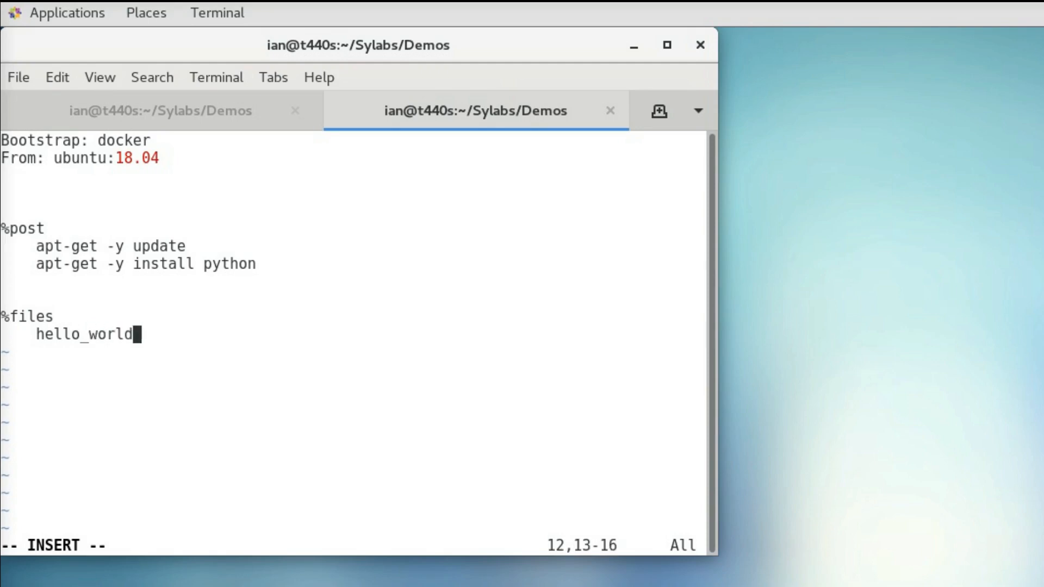
text(.py /)
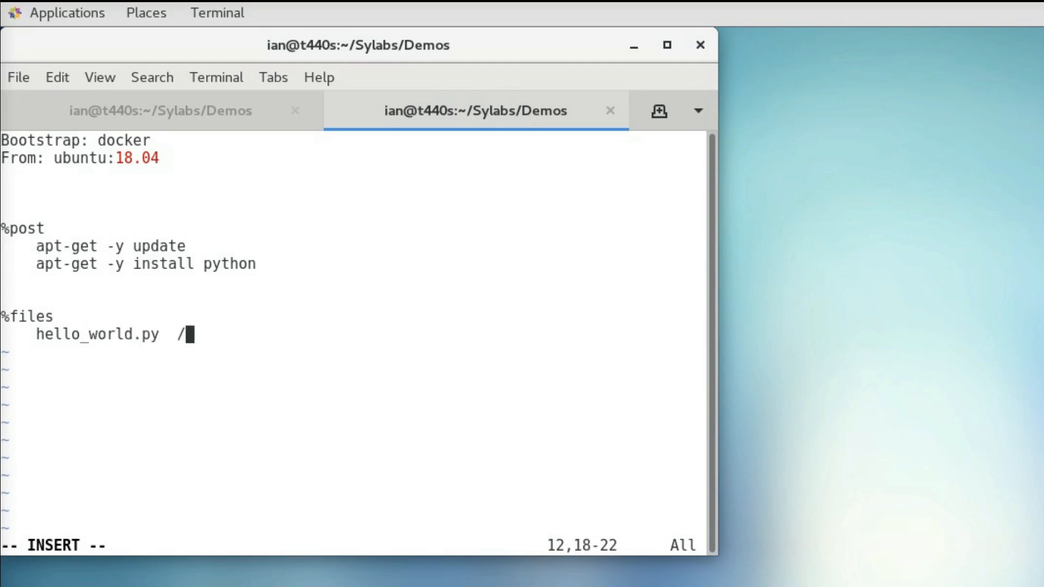
key(Return)
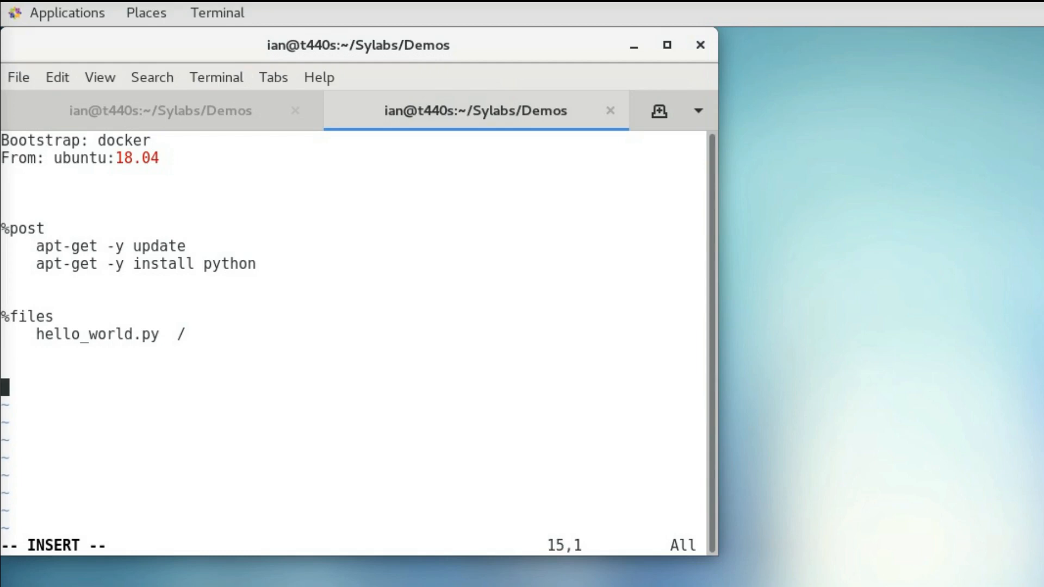
Add a %runscript section running 'python /hello_world.py'
text(%runscript)
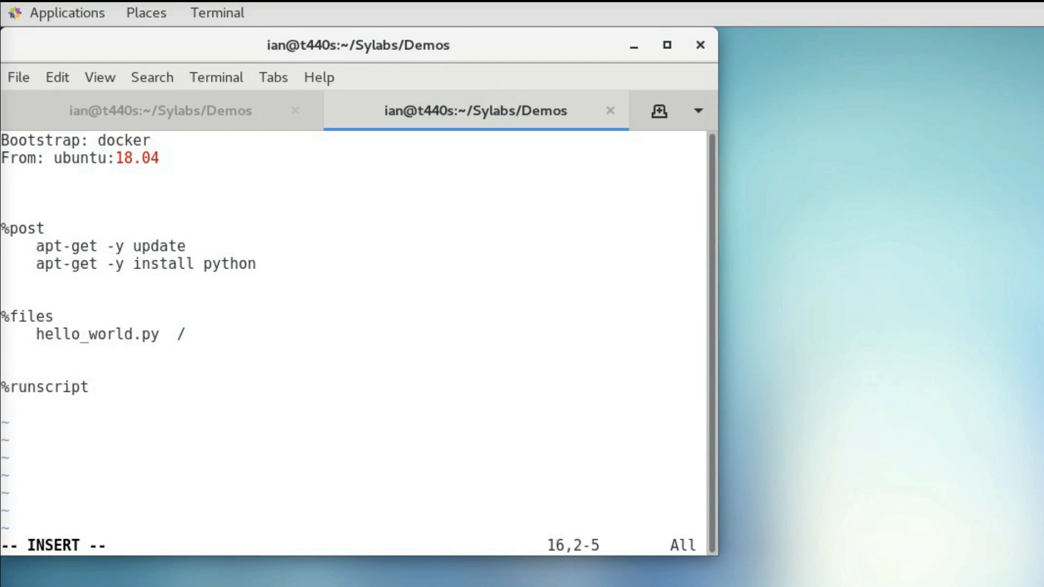
text(python h)
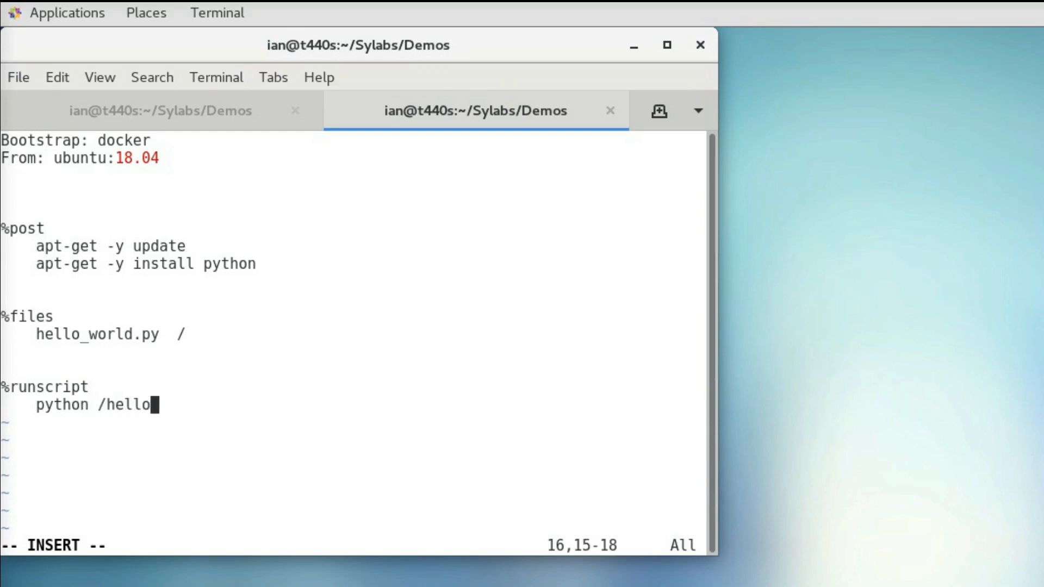
text(_wo)
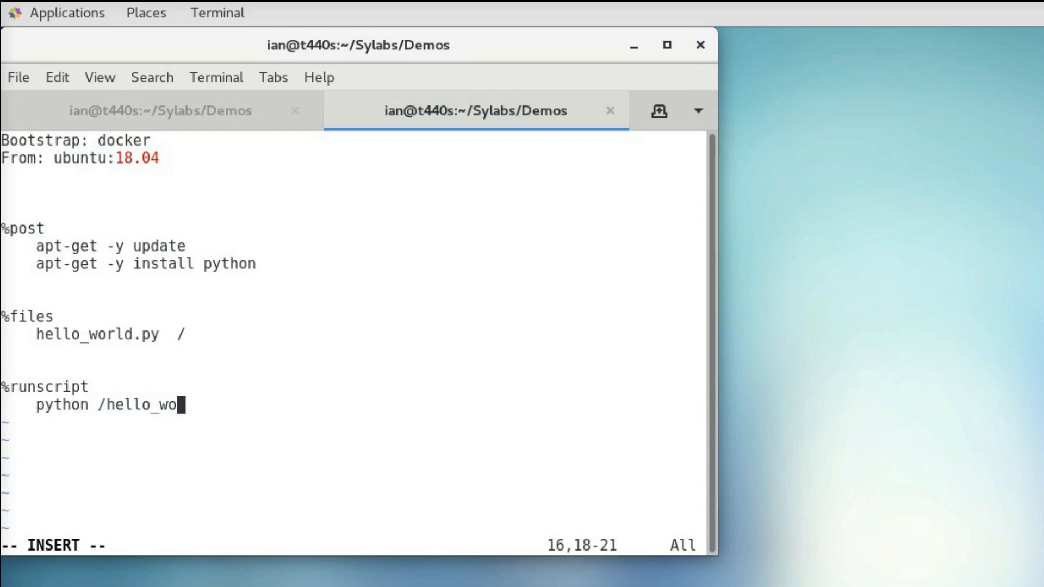
text(rld.py)
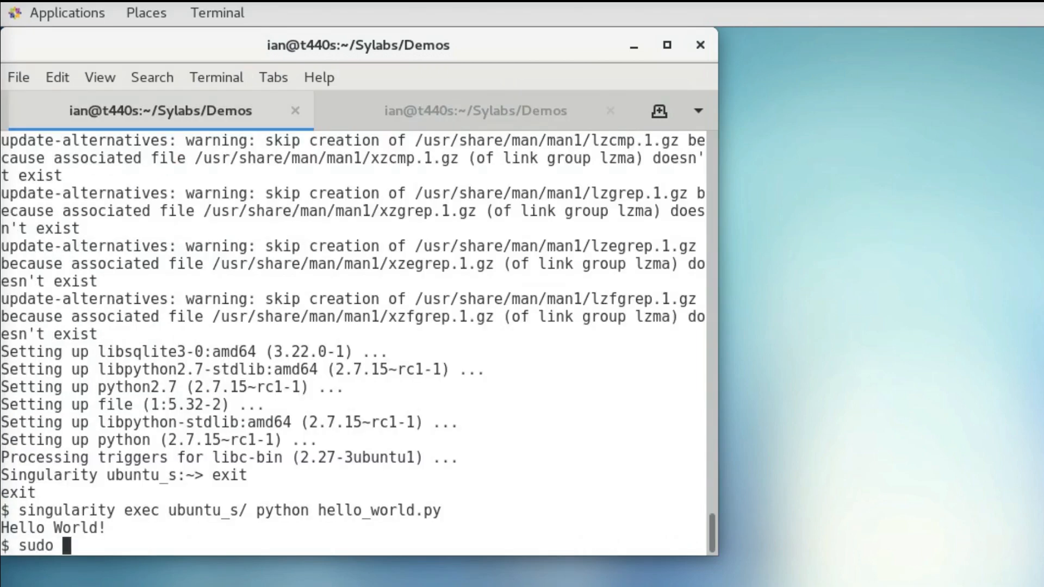
Build ubuntu.simg from Singularity.recipe with sudo singularity build, then enter ./ubuntu.simg to run it
text(singularity)
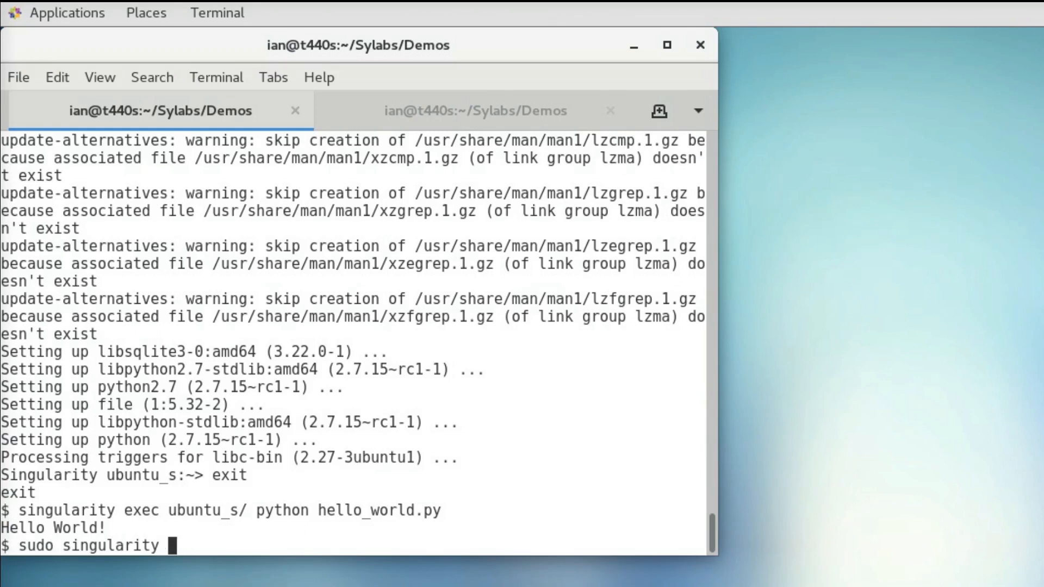
text(build u)
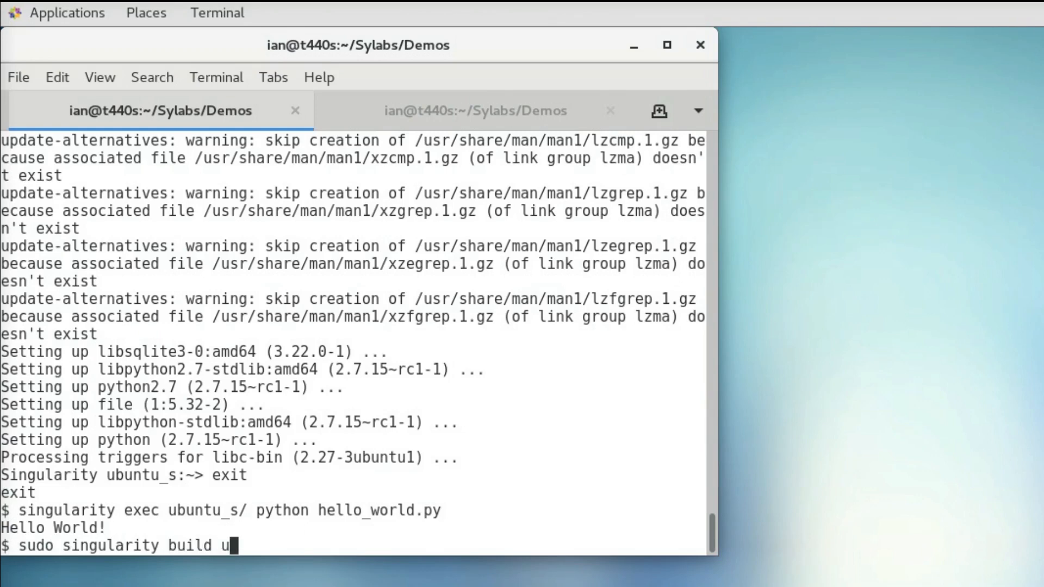
text(buntu.sim)
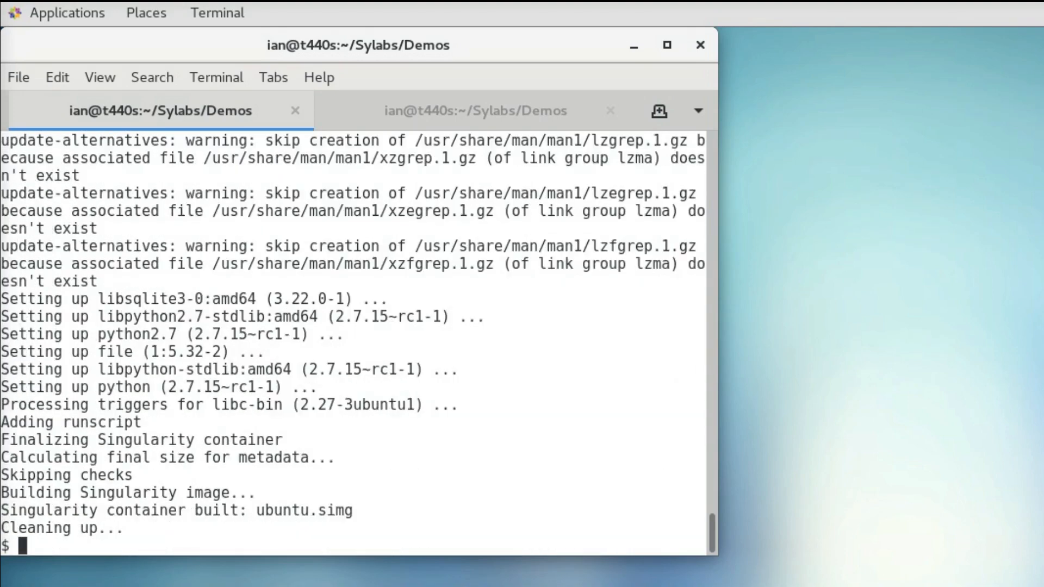
text(./u)
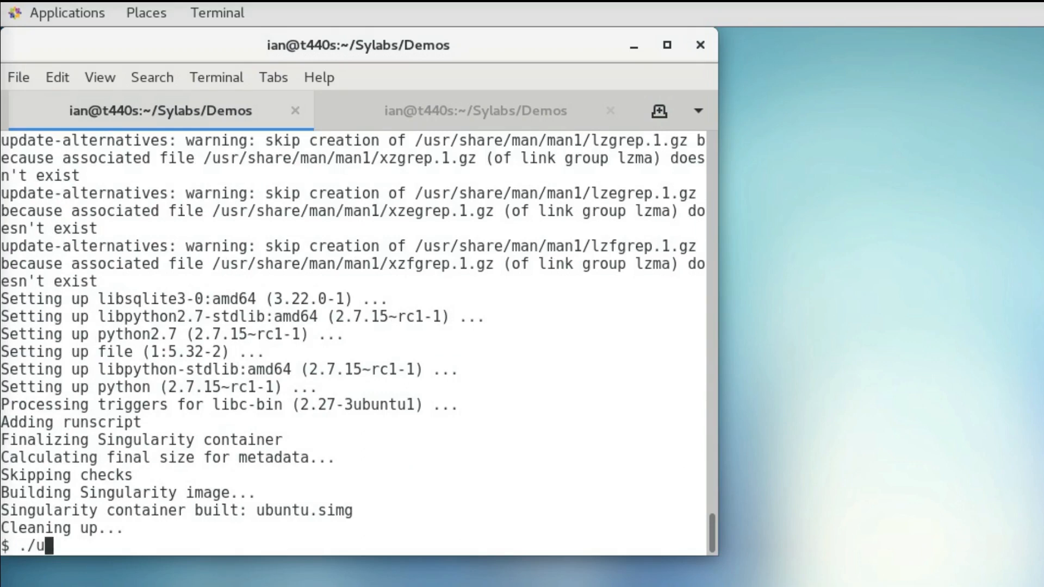
text(buntu.sim)
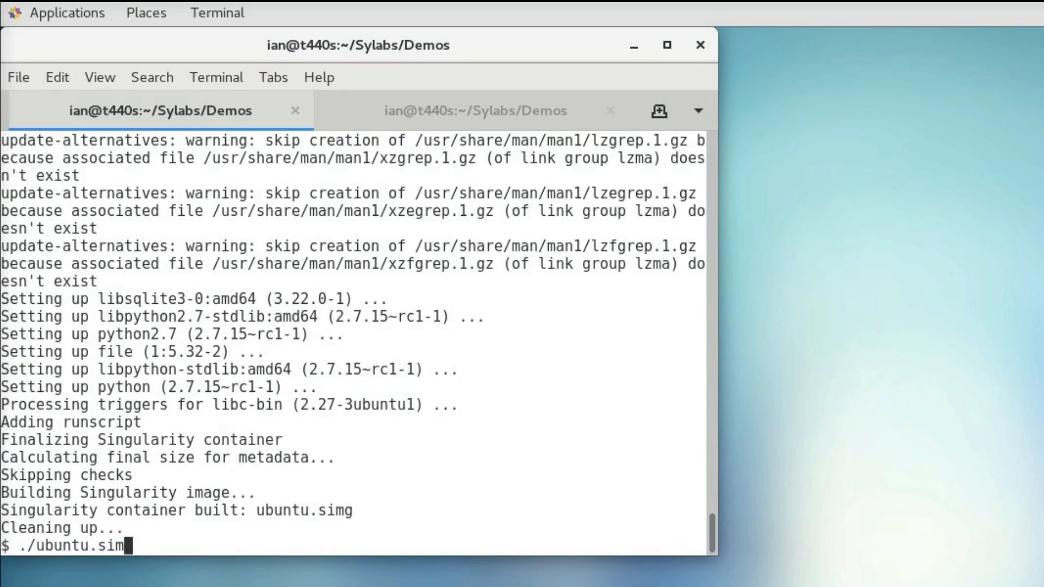